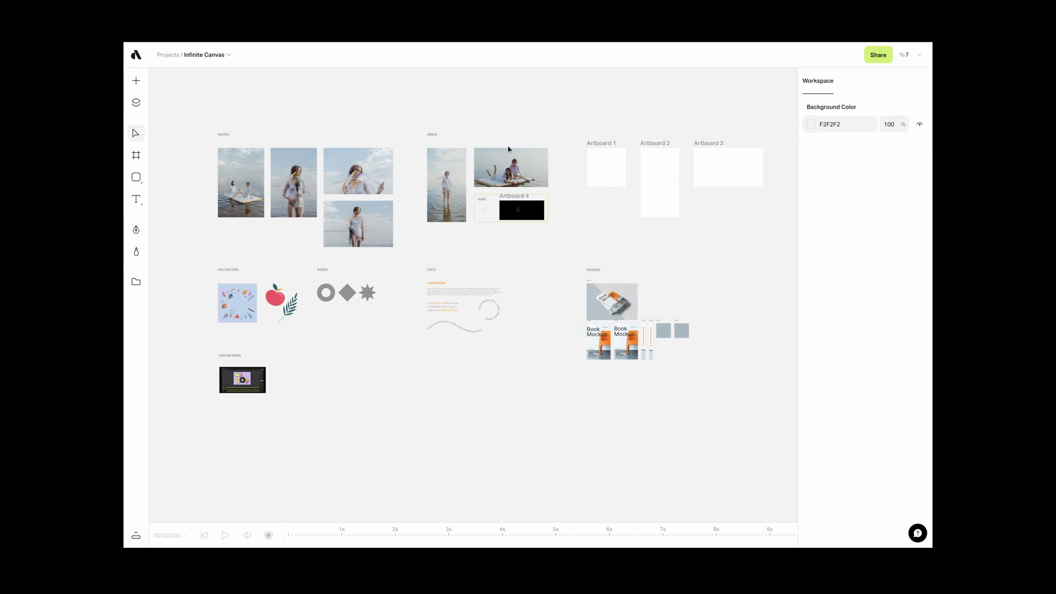
Step: Select the standing woman video and apple vector, deselect, then zoom toward the videos artboard
left_click(510, 167)
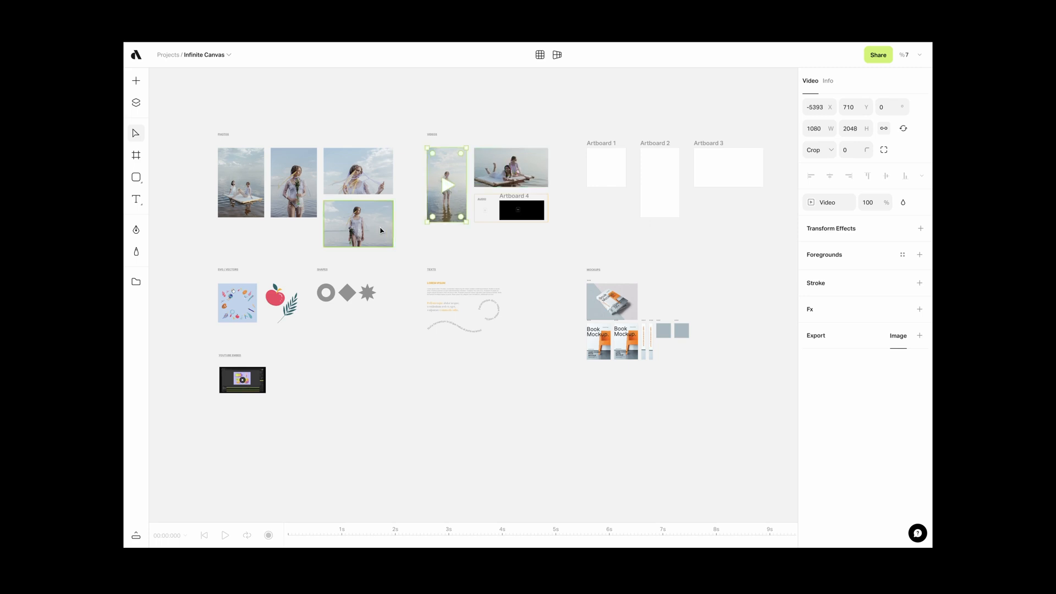
left_click(277, 300)
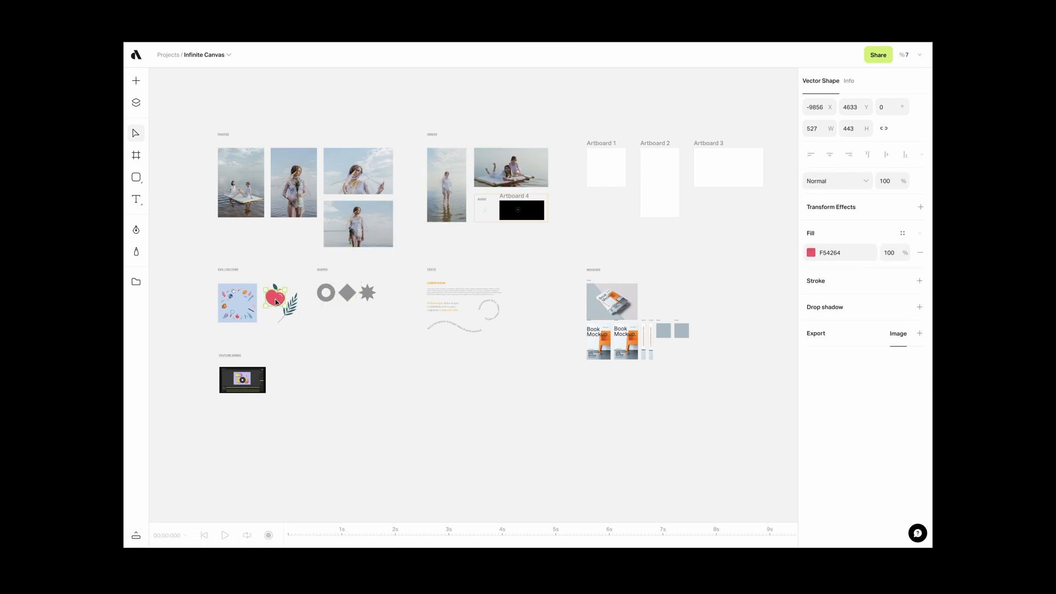
left_click(583, 185)
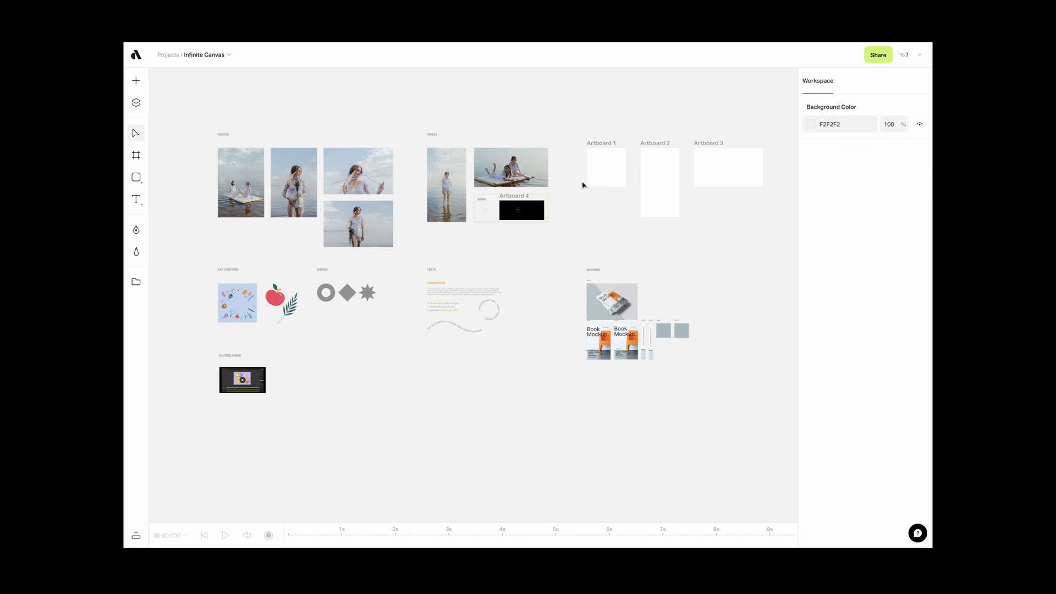
mouse_move(564, 173)
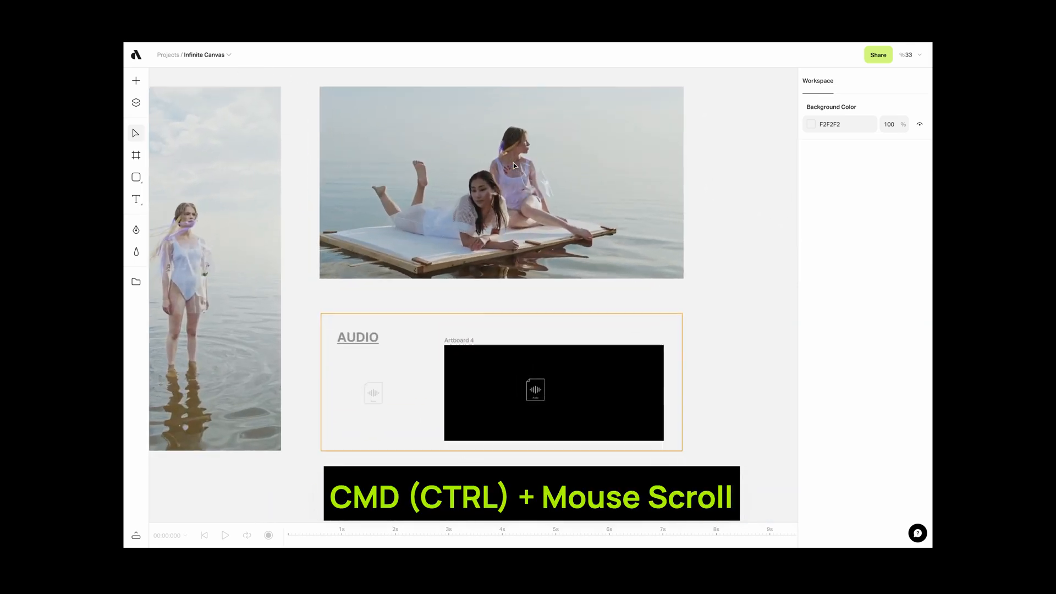
scroll("down", 3)
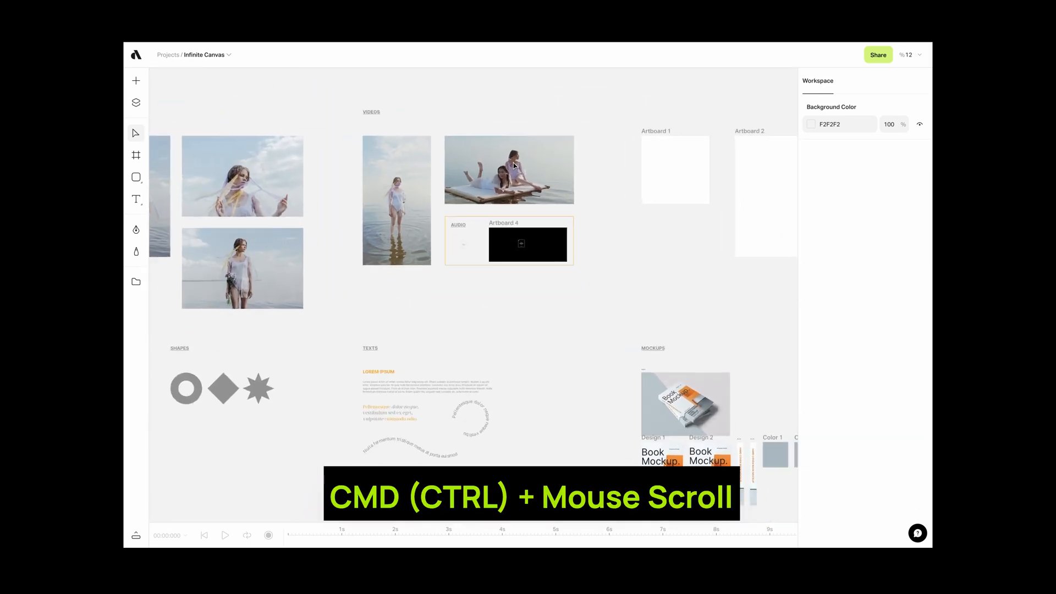
scroll("down", 3)
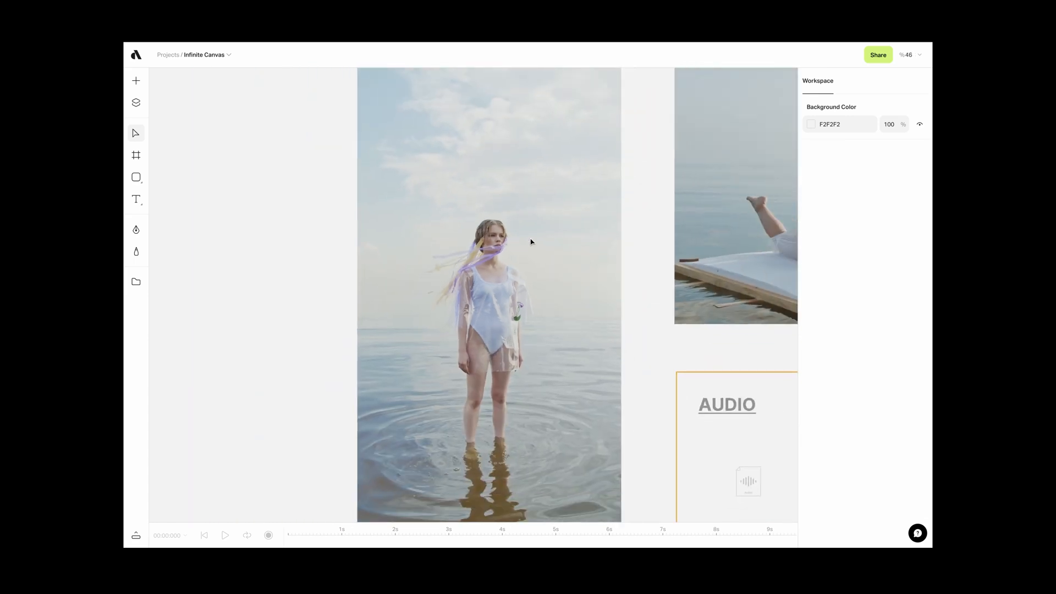
Step: Pan the canvas across the photos group toward the start of the videos group
left_click_drag(531, 243, 405, 222)
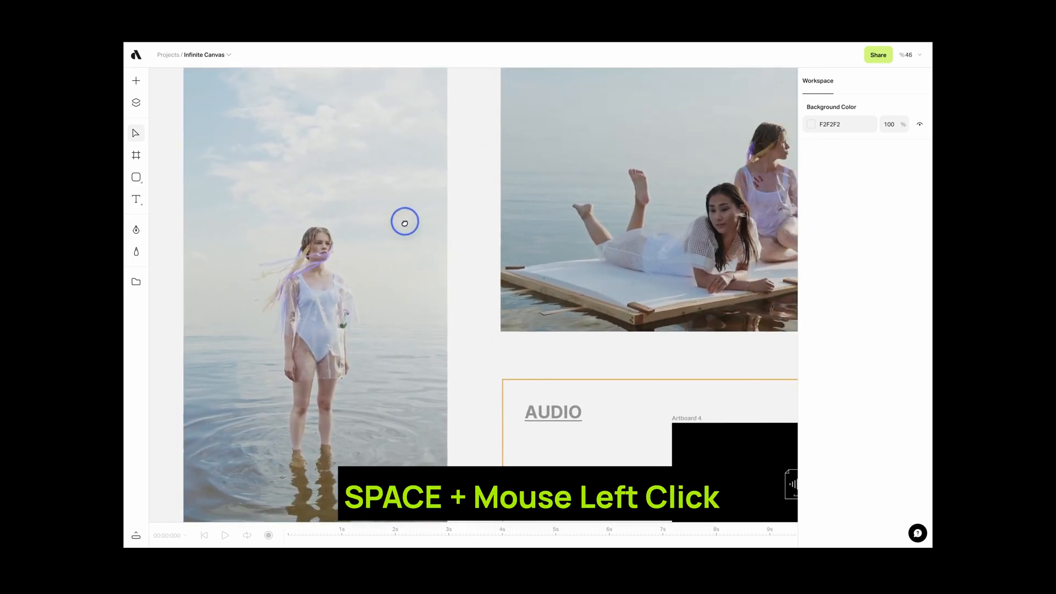
left_click_drag(405, 222, 733, 195)
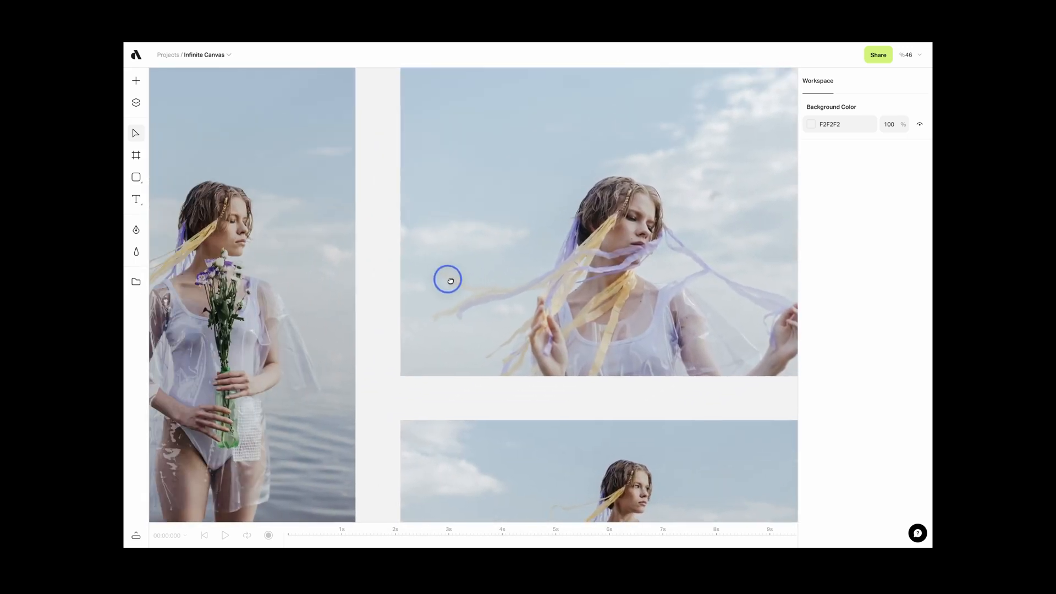
scroll("down", 3)
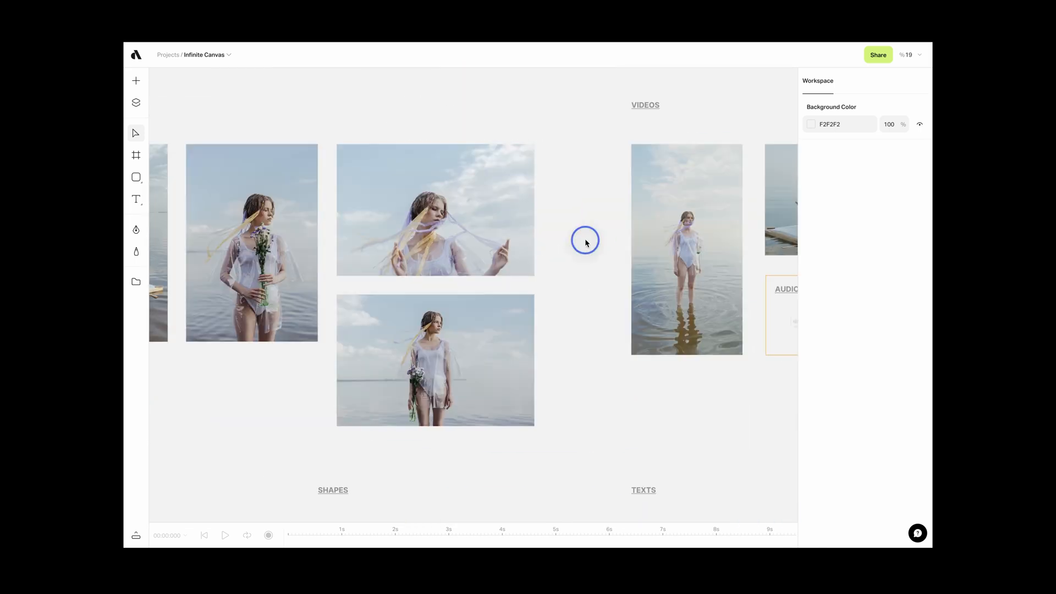
Step: Zoom to 100% on the standing woman video, then zoom back out to the full canvas
key("cmd+0")
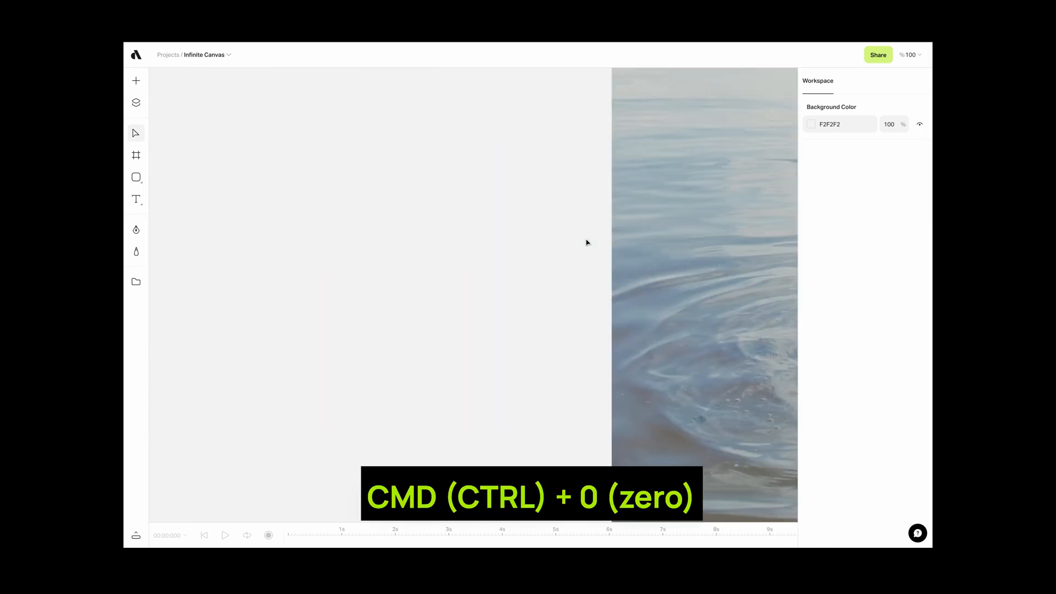
key("cmd+0")
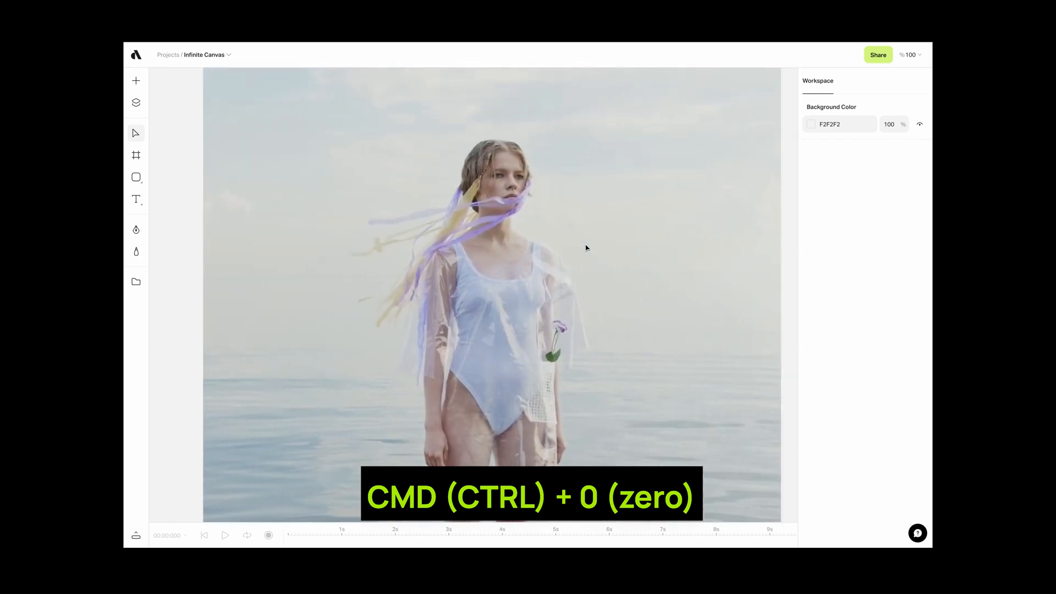
key("cmd+0")
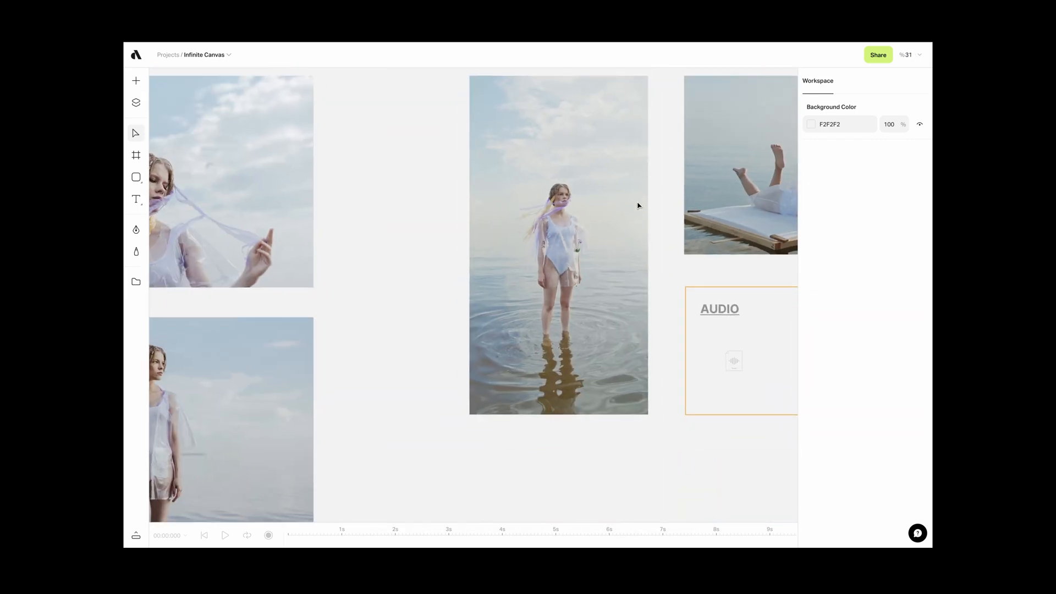
scroll("down", 3)
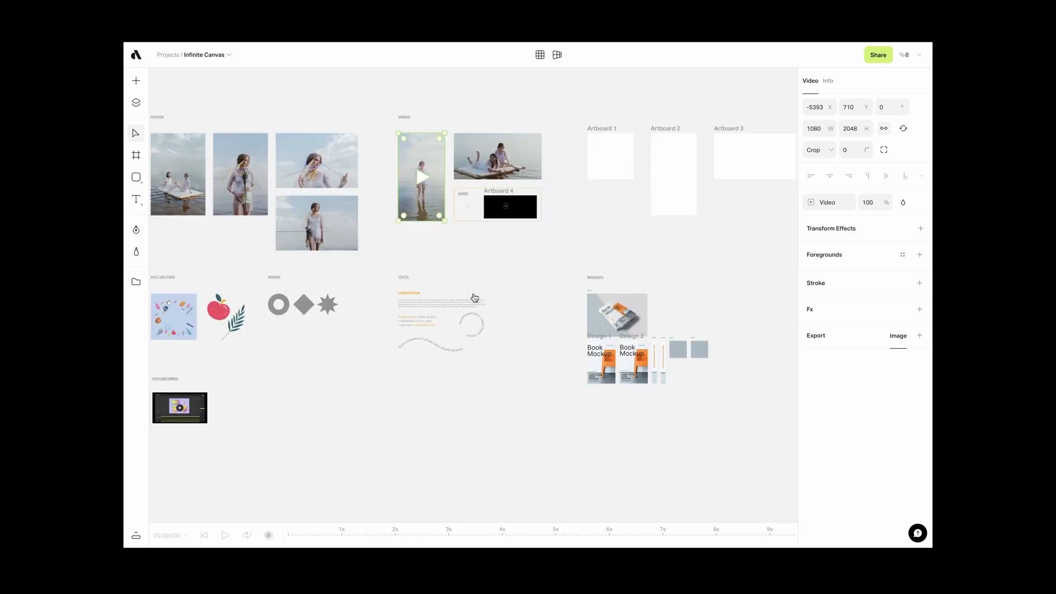
Step: Open the zoom percentage dropdown to review the zoom and snapping options
left_click(920, 54)
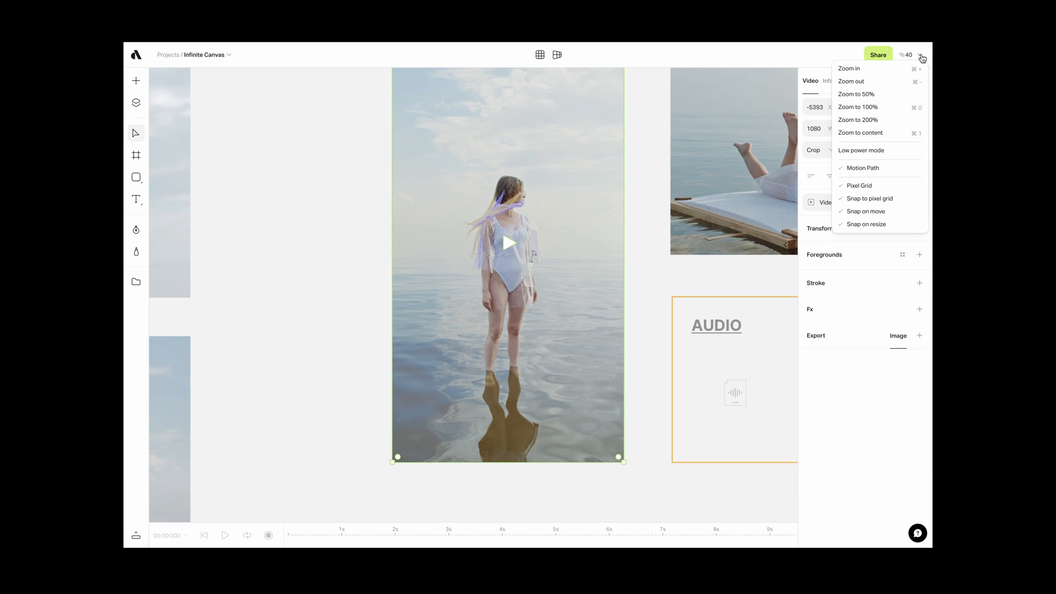
mouse_move(859, 108)
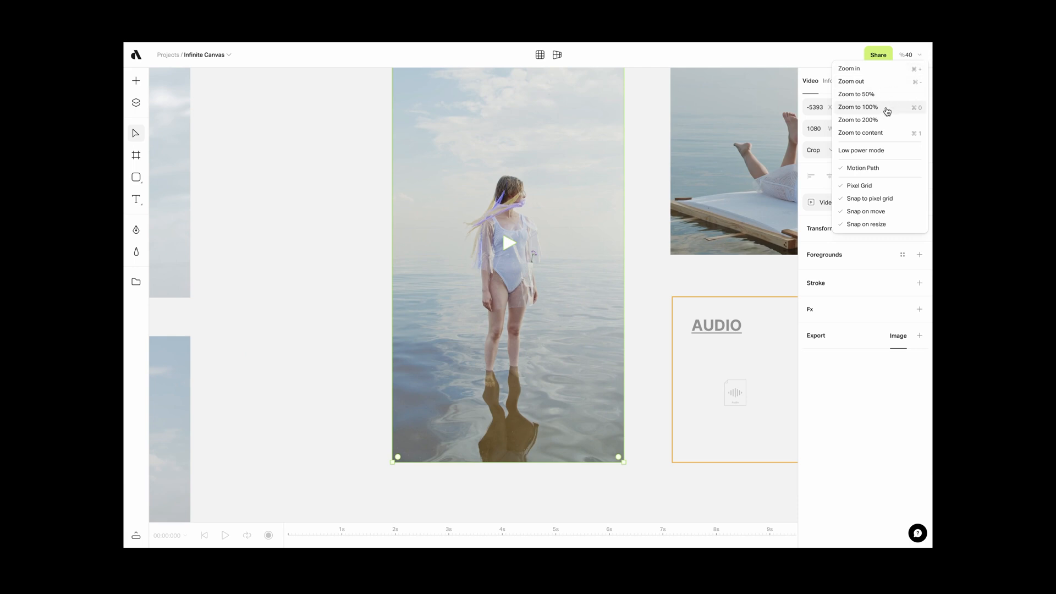
mouse_move(886, 132)
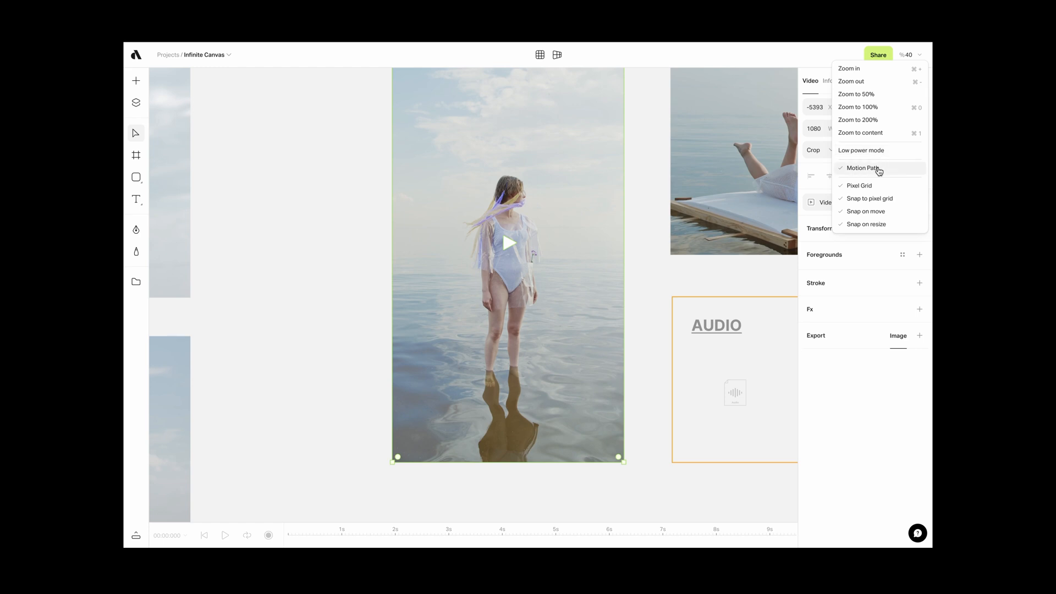
mouse_move(870, 198)
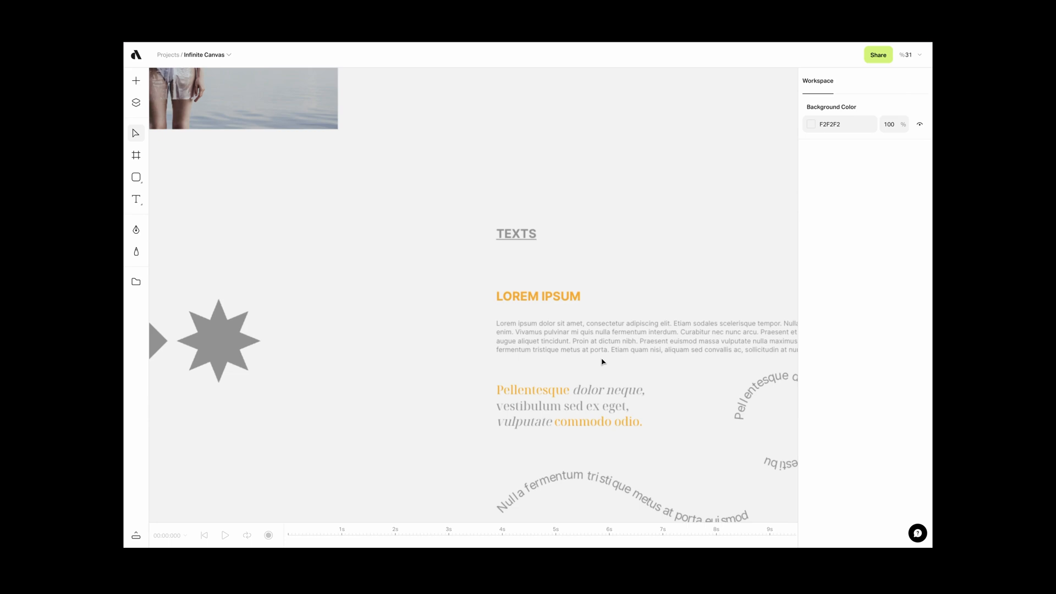
Step: Enable Low power mode from the zoom percentage dropdown
left_click(538, 297)
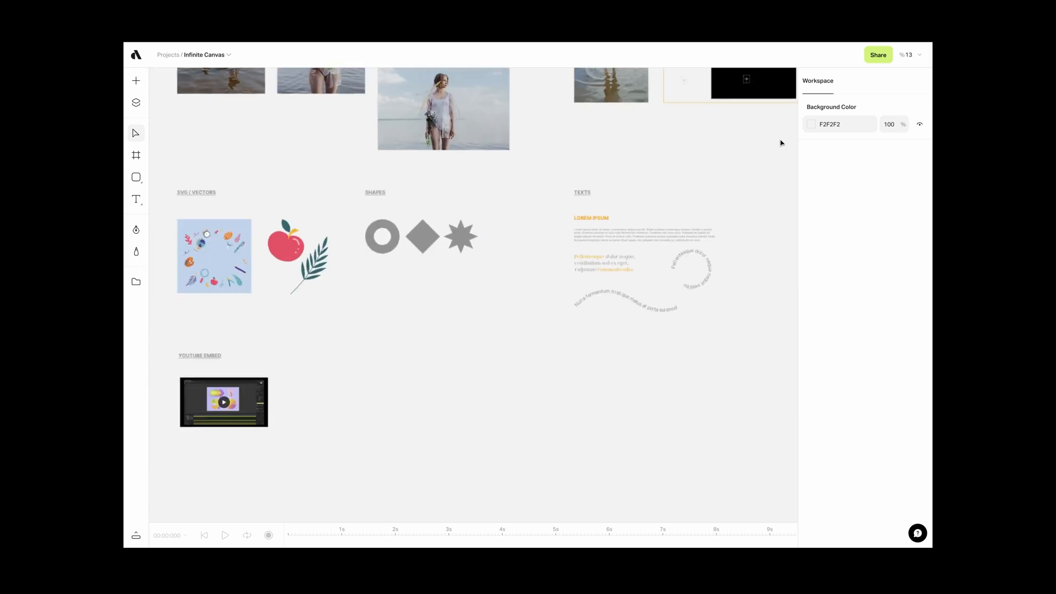
left_click(910, 54)
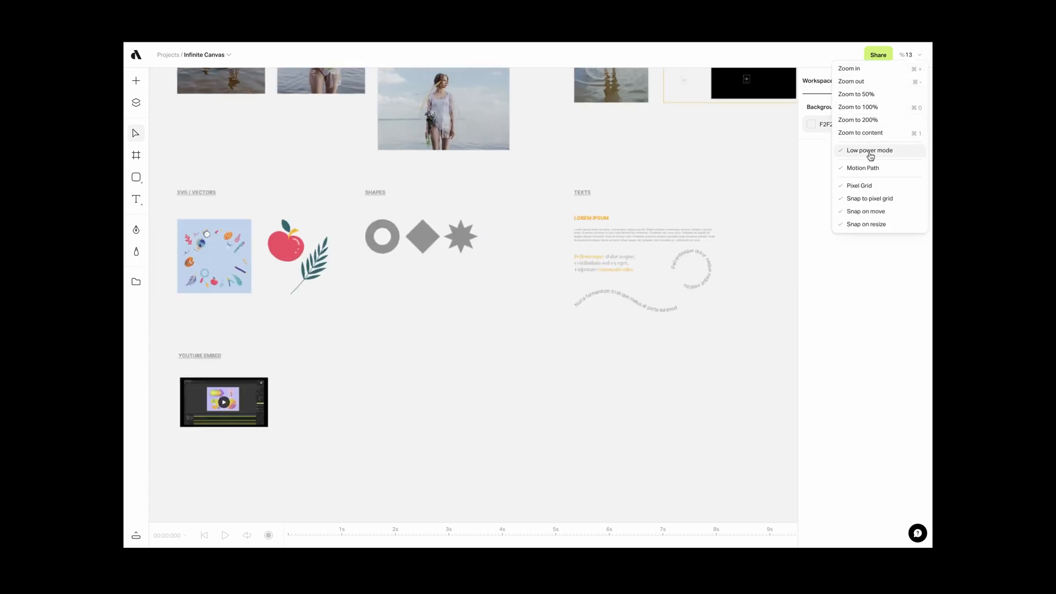
left_click(859, 119)
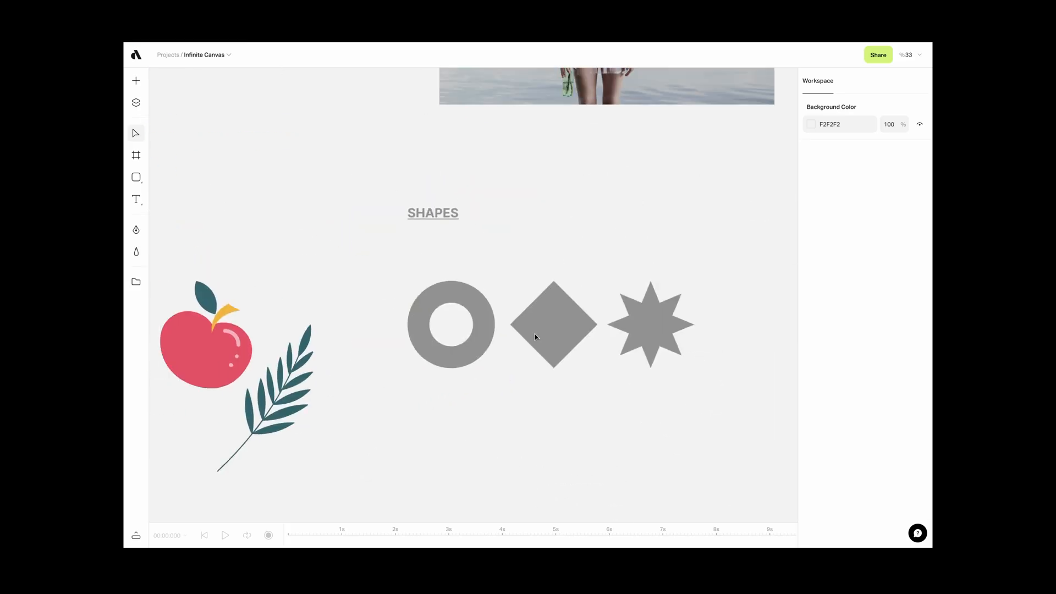
left_click(552, 325)
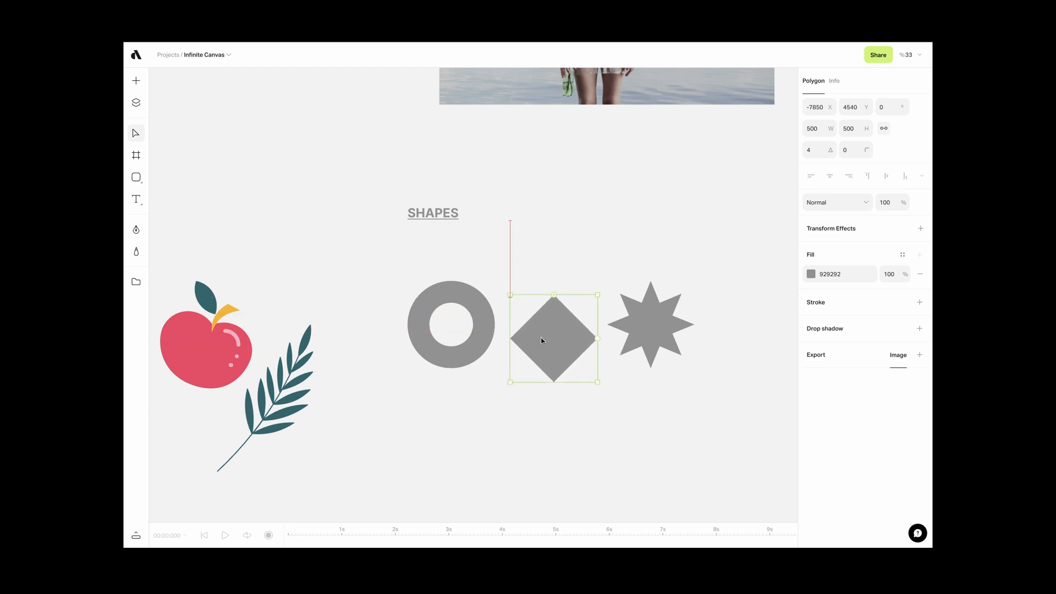
left_click(649, 324)
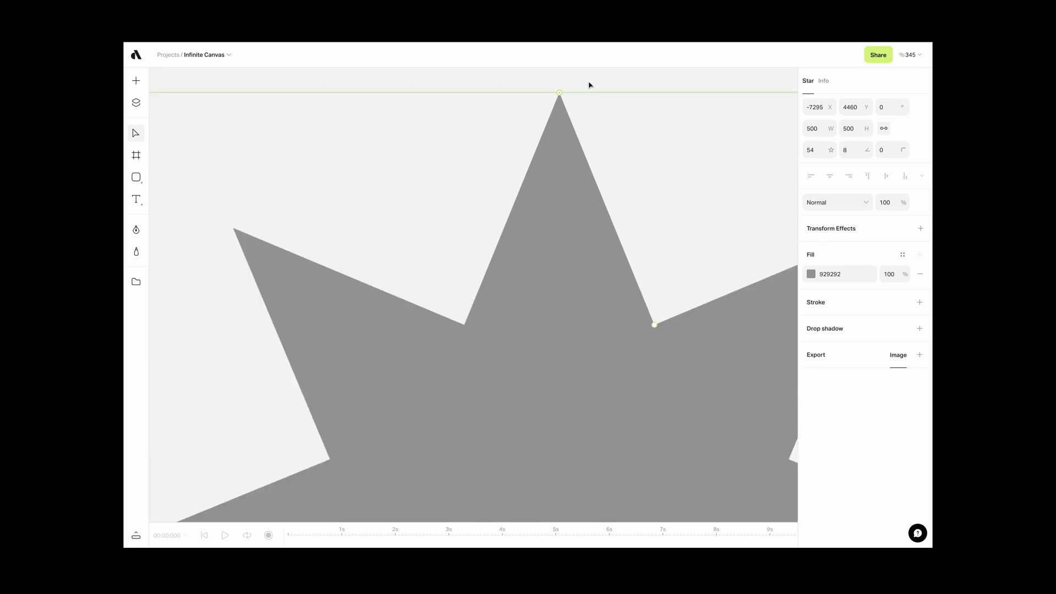
scroll("up", 3)
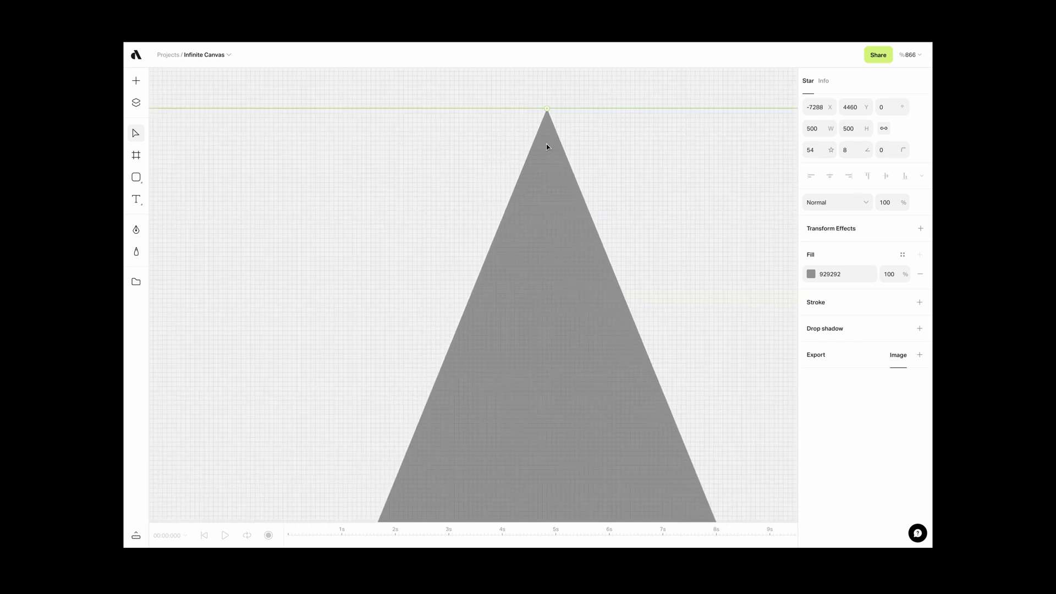
left_click_drag(547, 110, 510, 140)
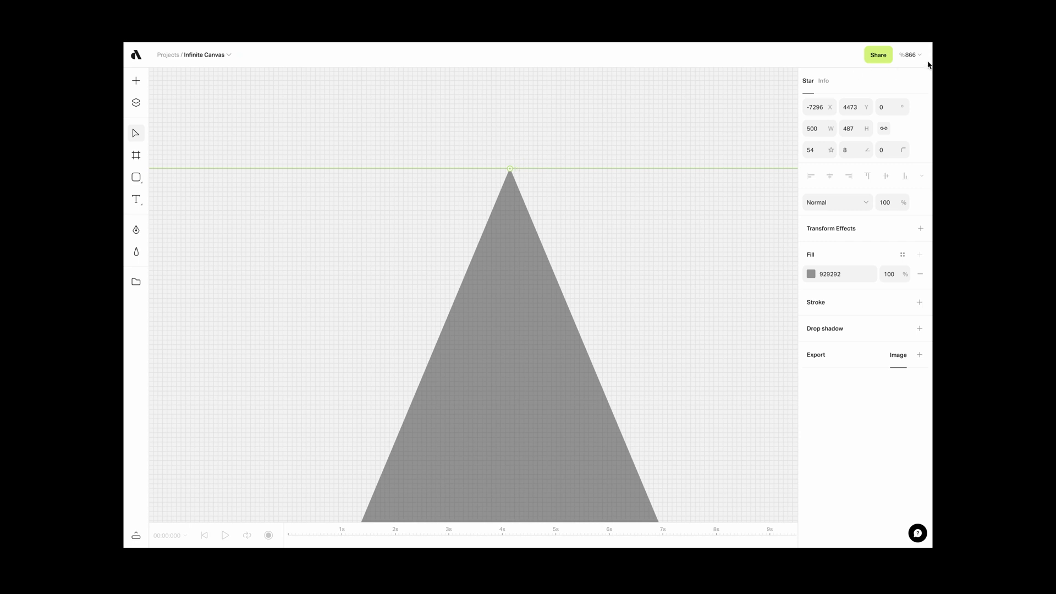
left_click(909, 55)
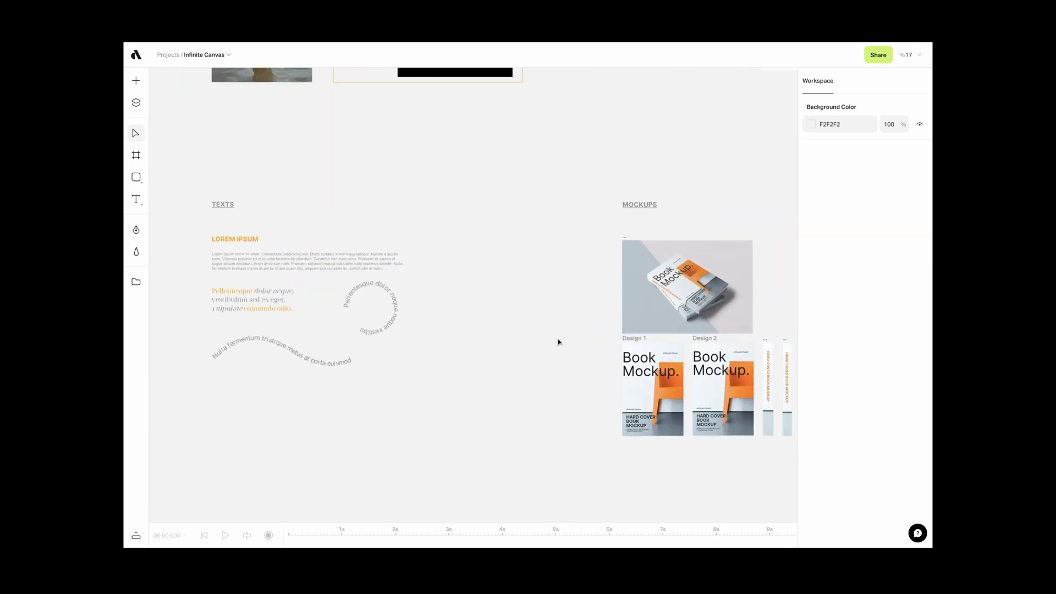
Step: Select the book mockup artboard, then browse a Mockups category for the paper cup mockup
scroll("down", 3)
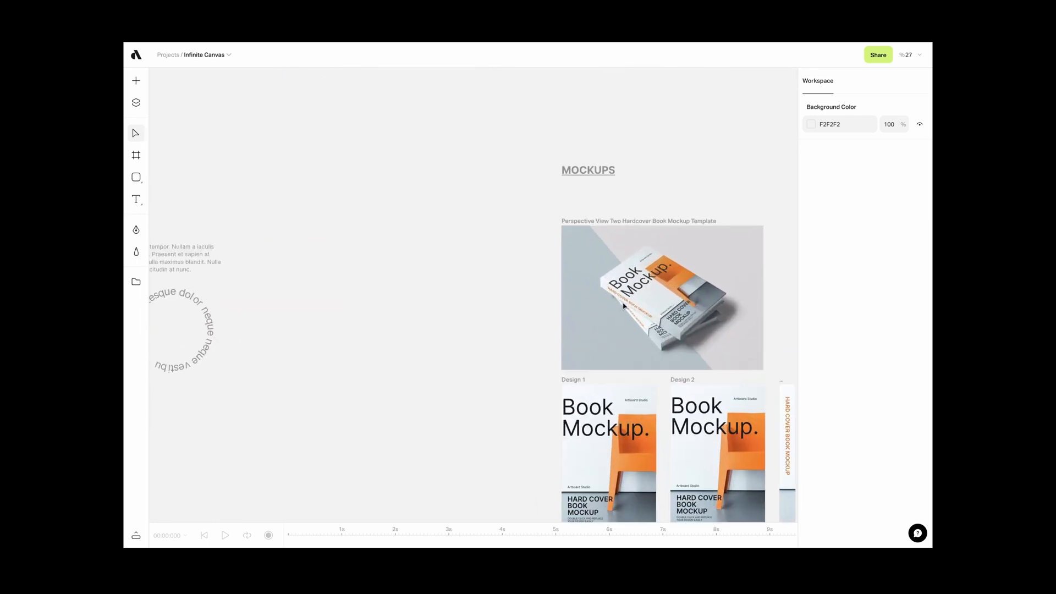
left_click(661, 297)
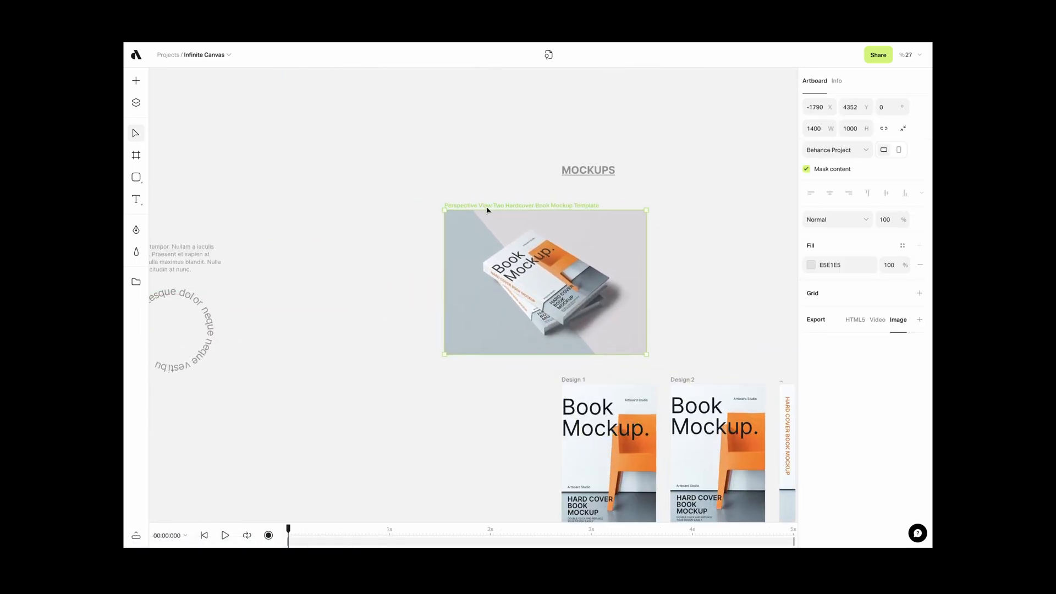
left_click(136, 80)
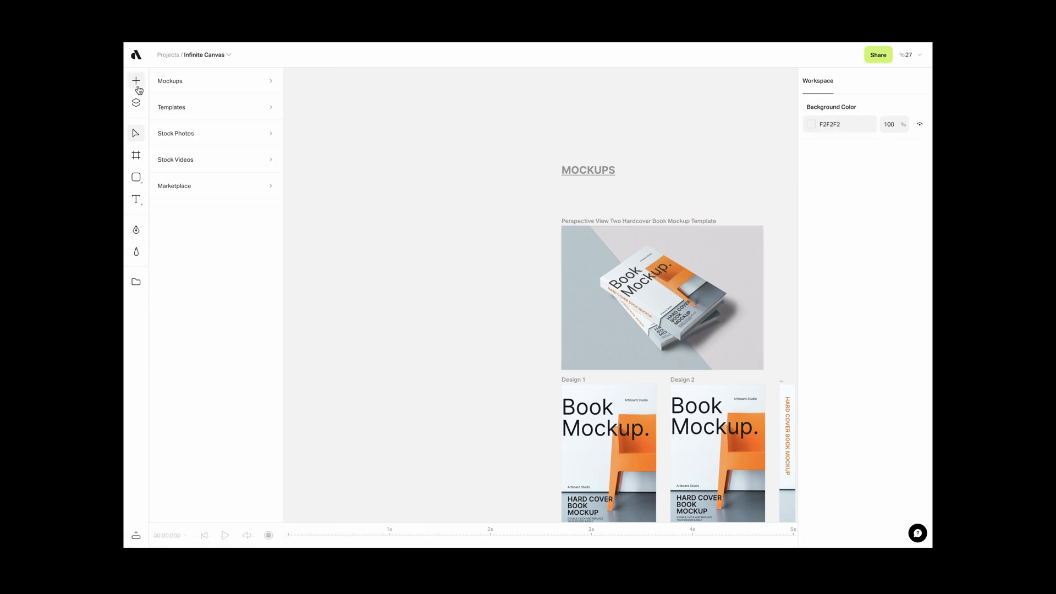
left_click(170, 81)
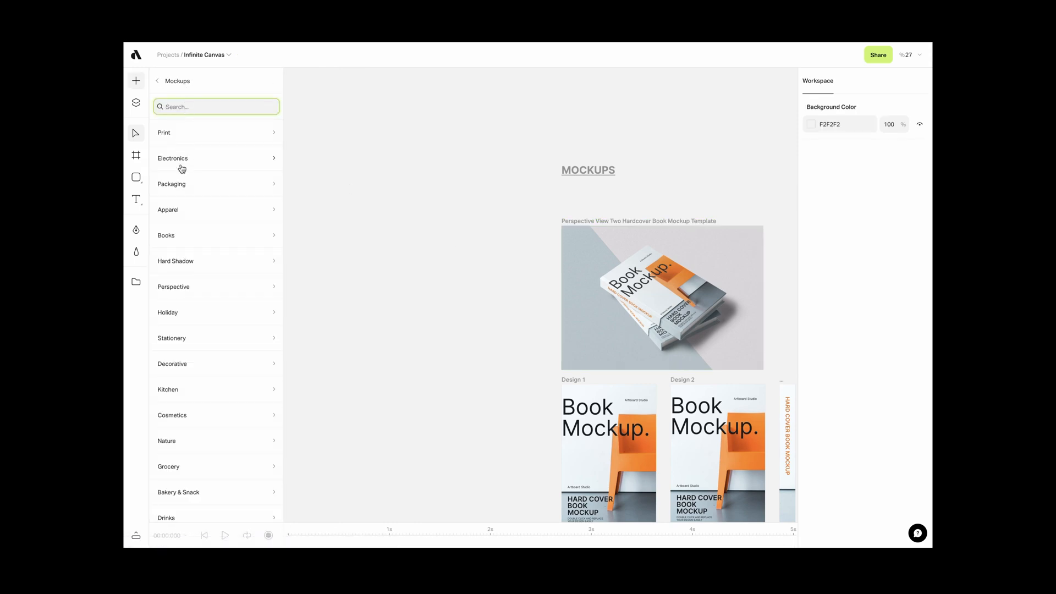
left_click(172, 183)
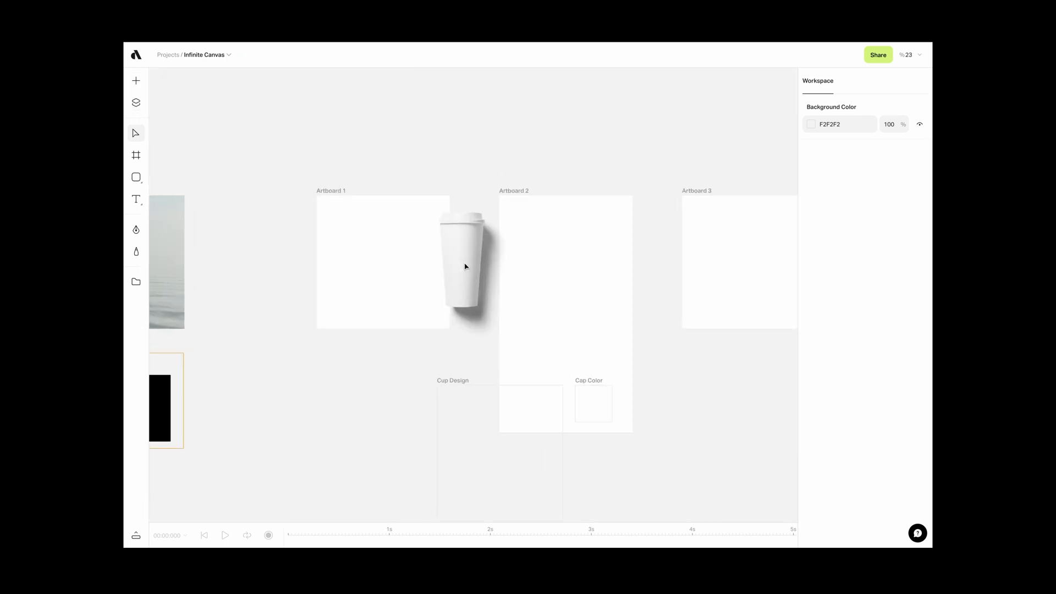
Step: Organize the cup mockup's artboards beneath it and move it clear of Artboards 1–3
left_click(463, 263)
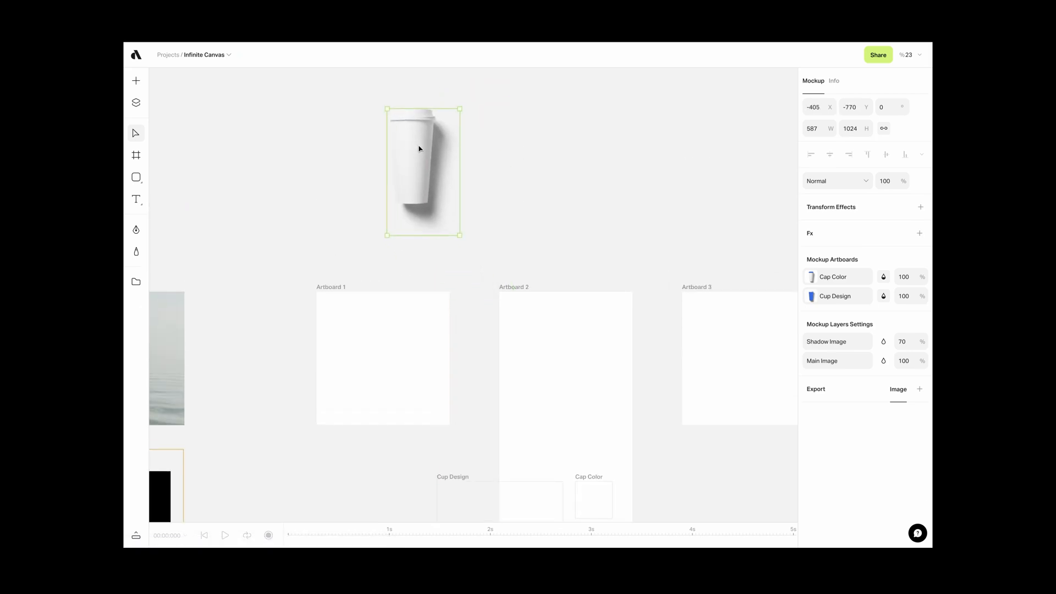
right_click(419, 149)
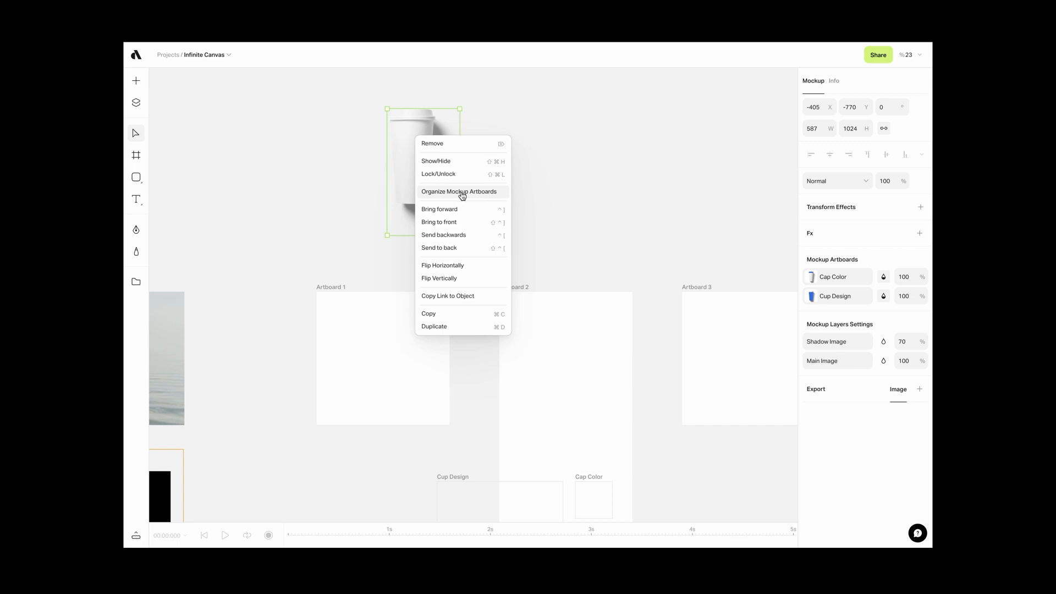
left_click(461, 192)
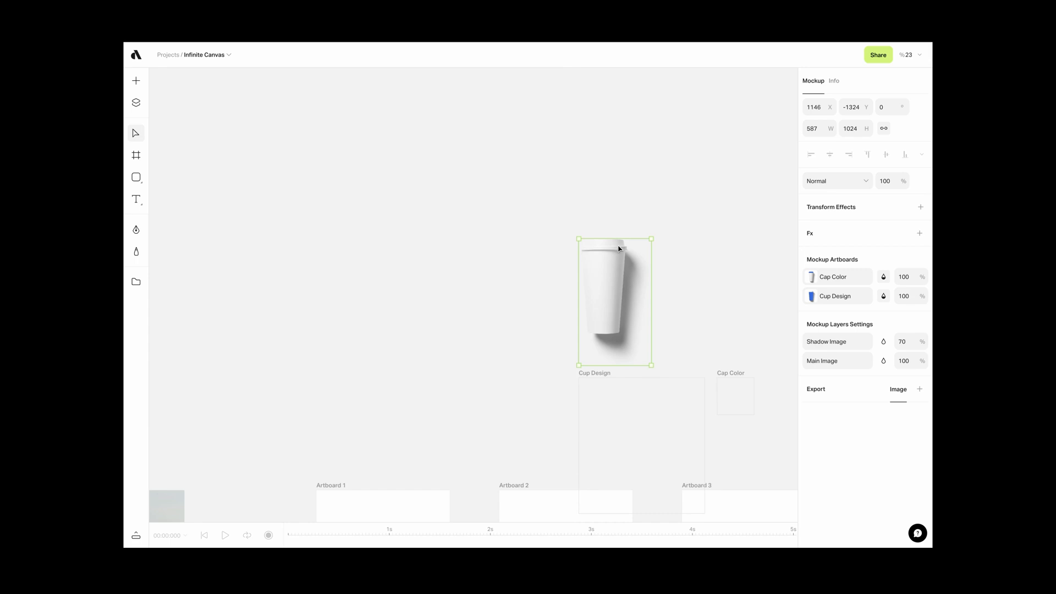
left_click_drag(615, 300, 480, 196)
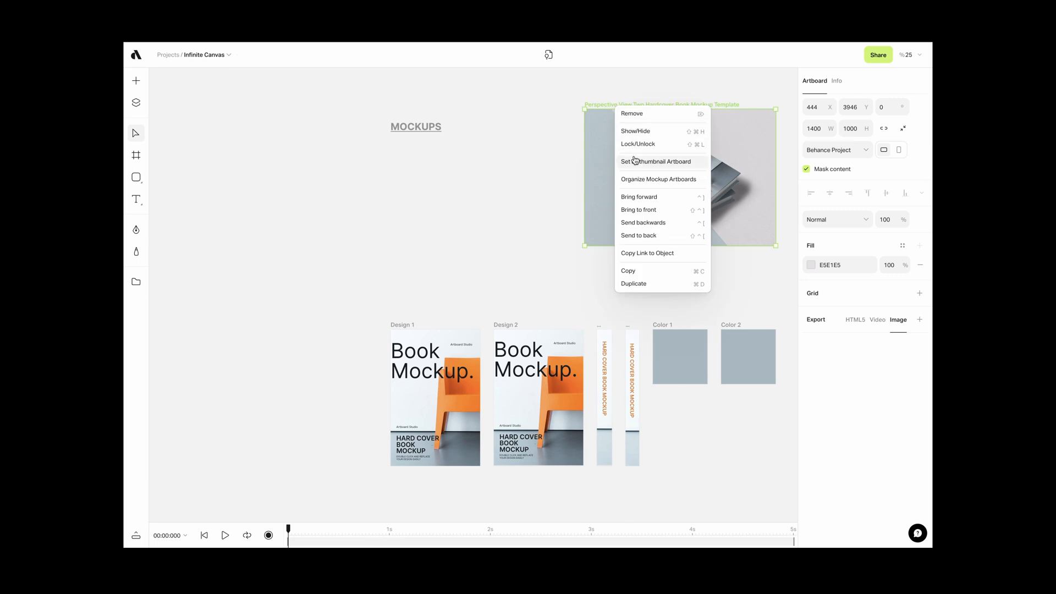
mouse_move(658, 179)
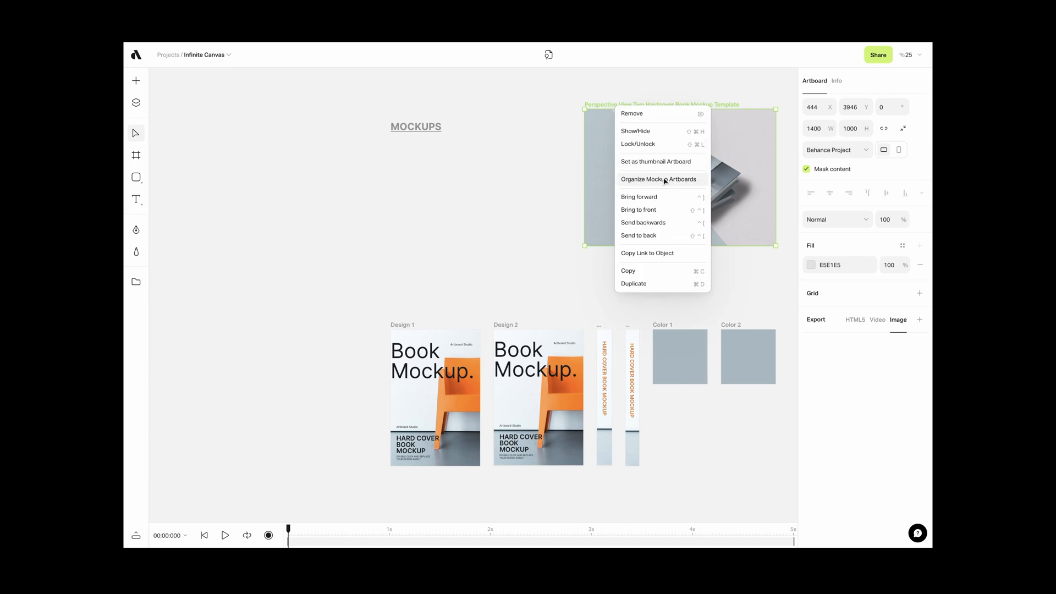
Step: Line up the book mockup's design, spine and colour artboards in a row beneath it
left_click(658, 179)
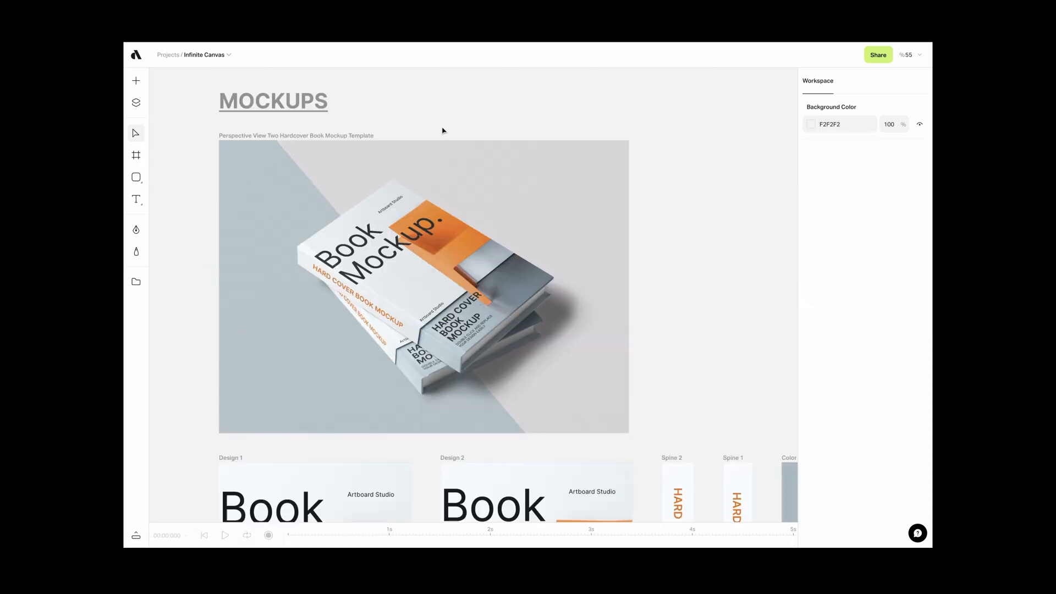
scroll("down", 3)
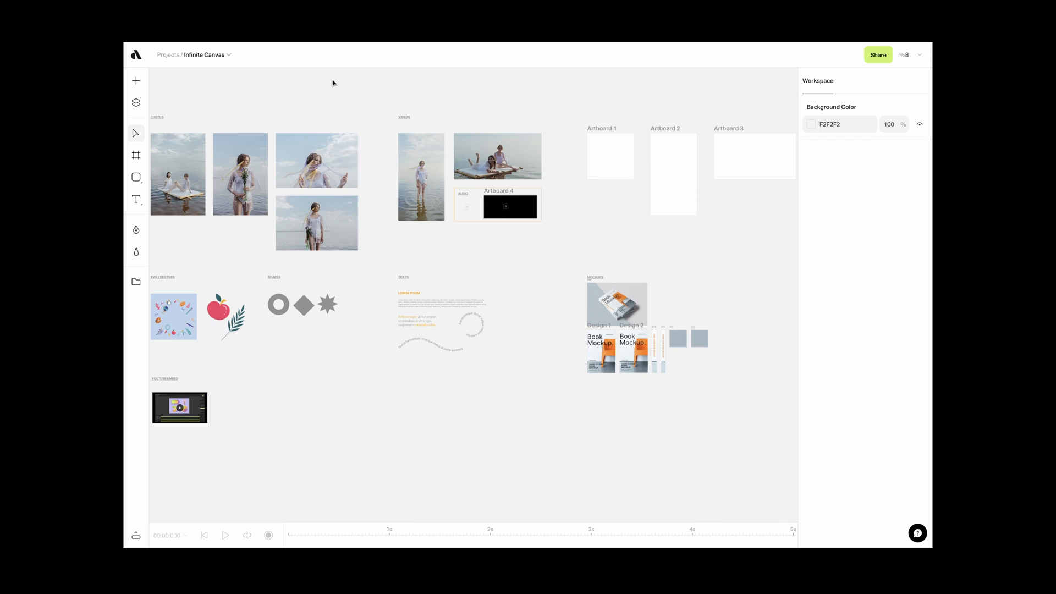
mouse_move(136, 102)
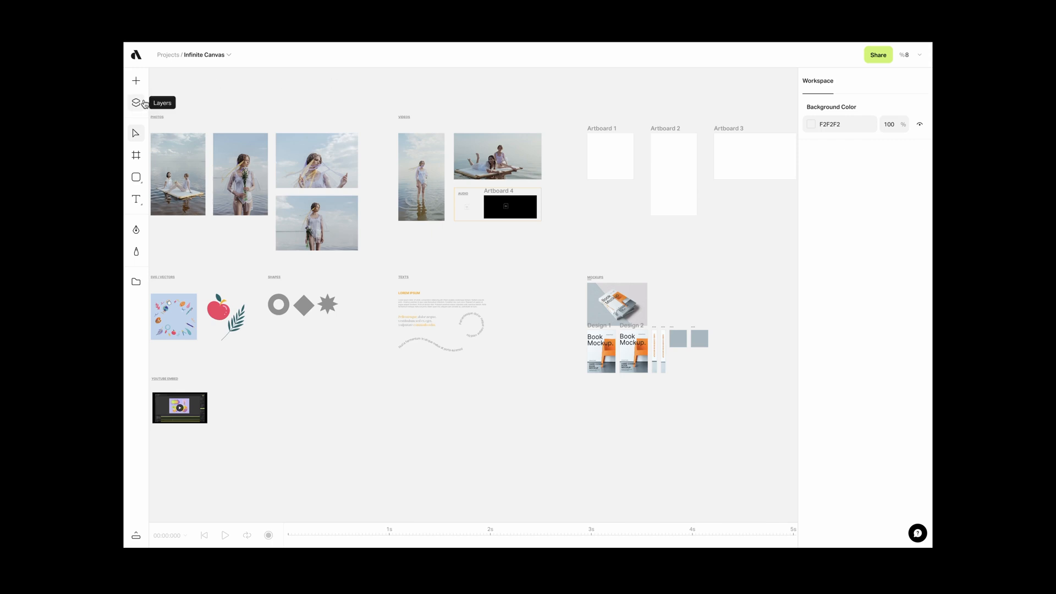
Step: Show the Layers panel and select the Video layer and the book mockup layer
left_click(135, 102)
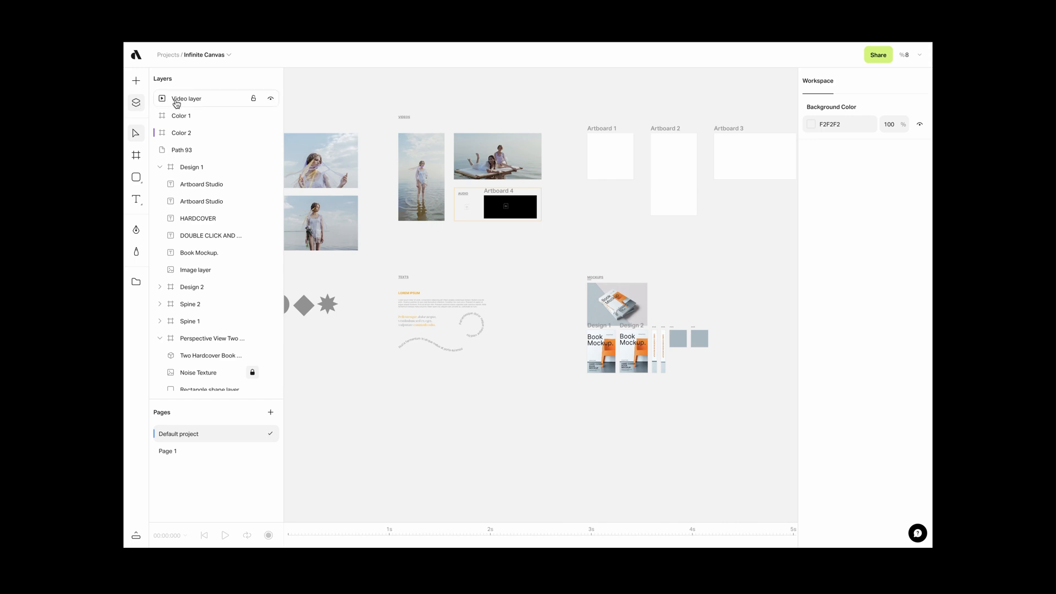
left_click(187, 98)
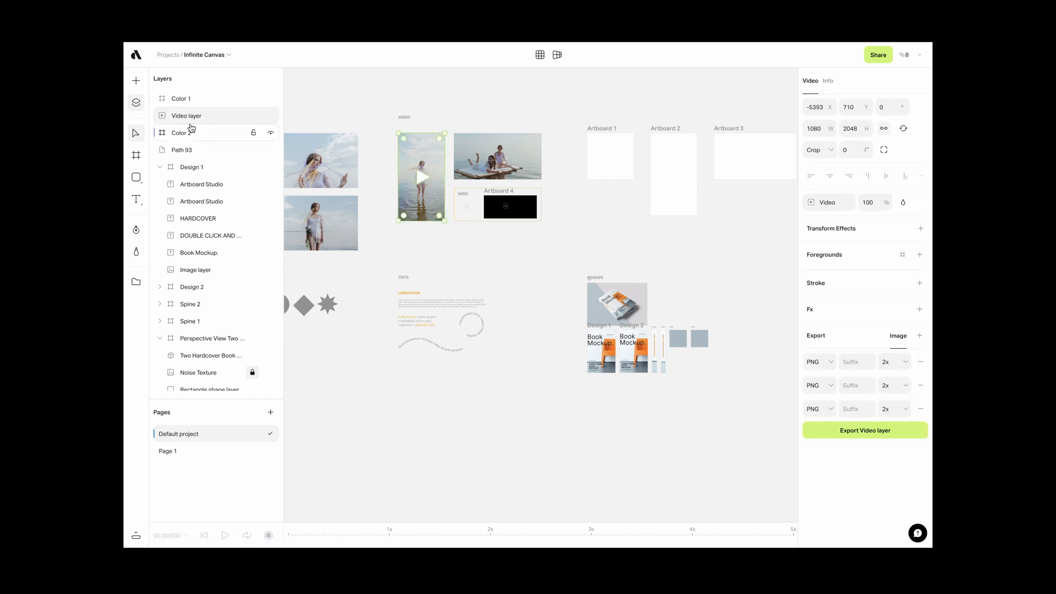
left_click(181, 149)
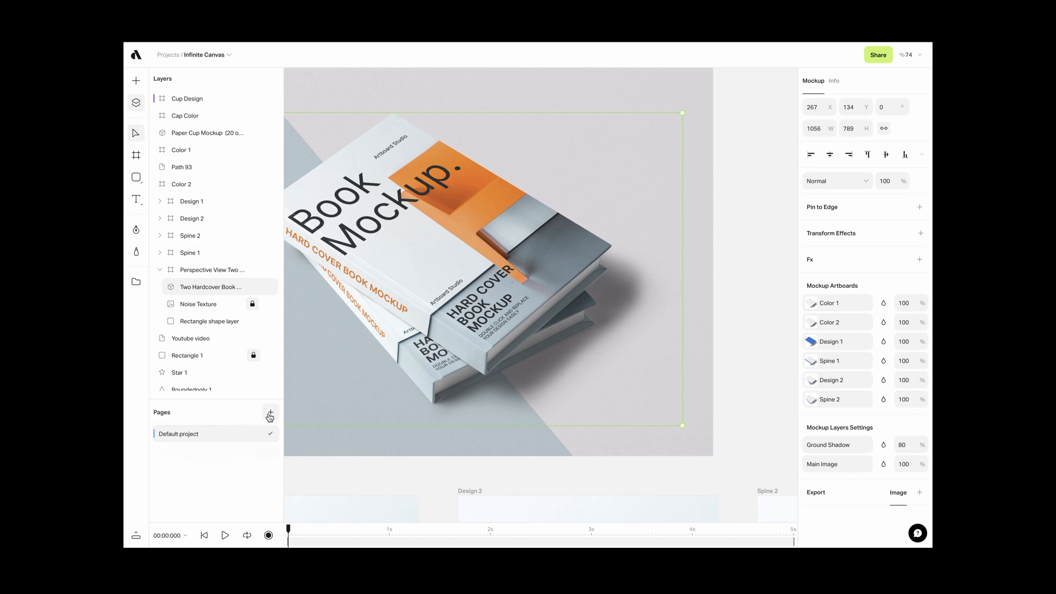
Step: Add Page 1 with the Frosted Water Bottle Mockup Template, then reopen the layers list
left_click(270, 411)
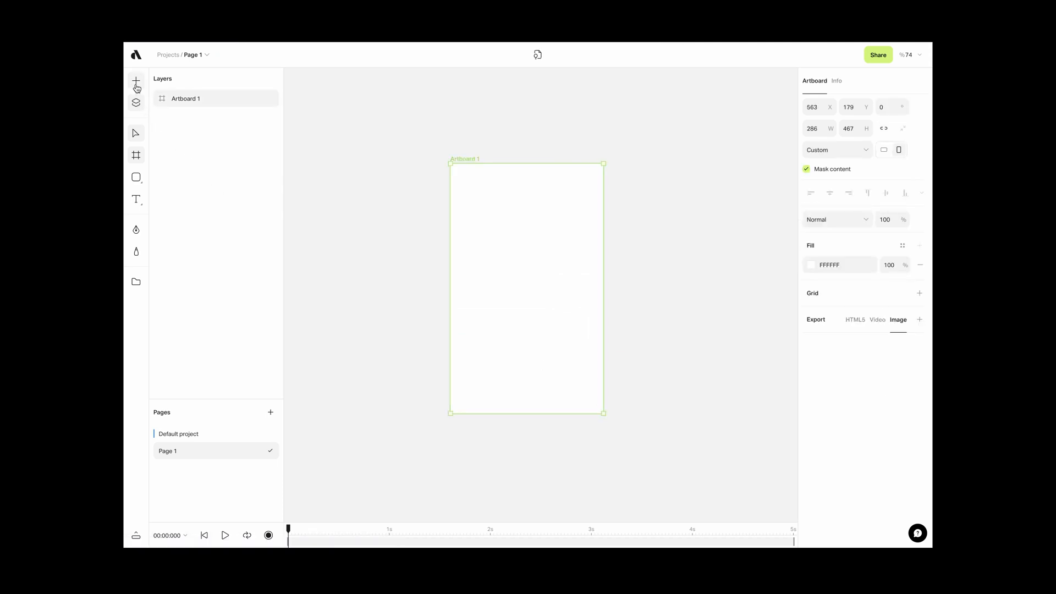
left_click(135, 81)
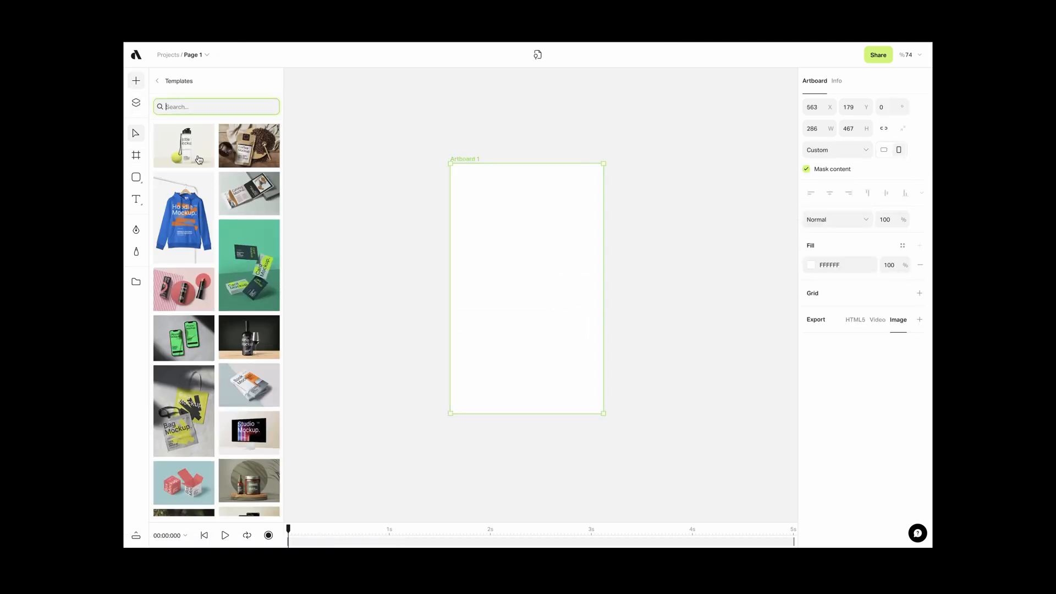
left_click(184, 146)
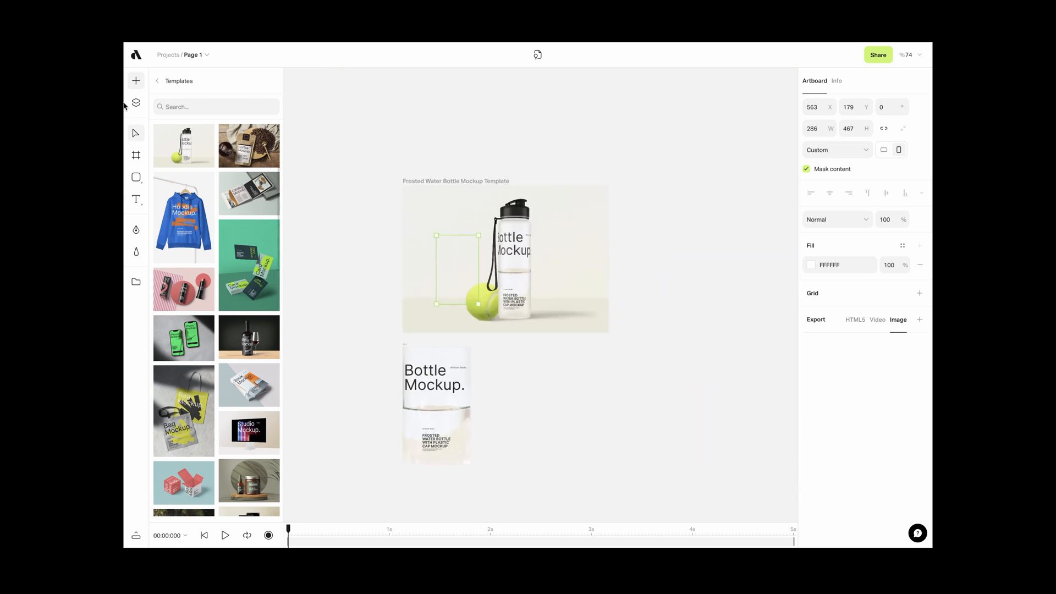
left_click(136, 102)
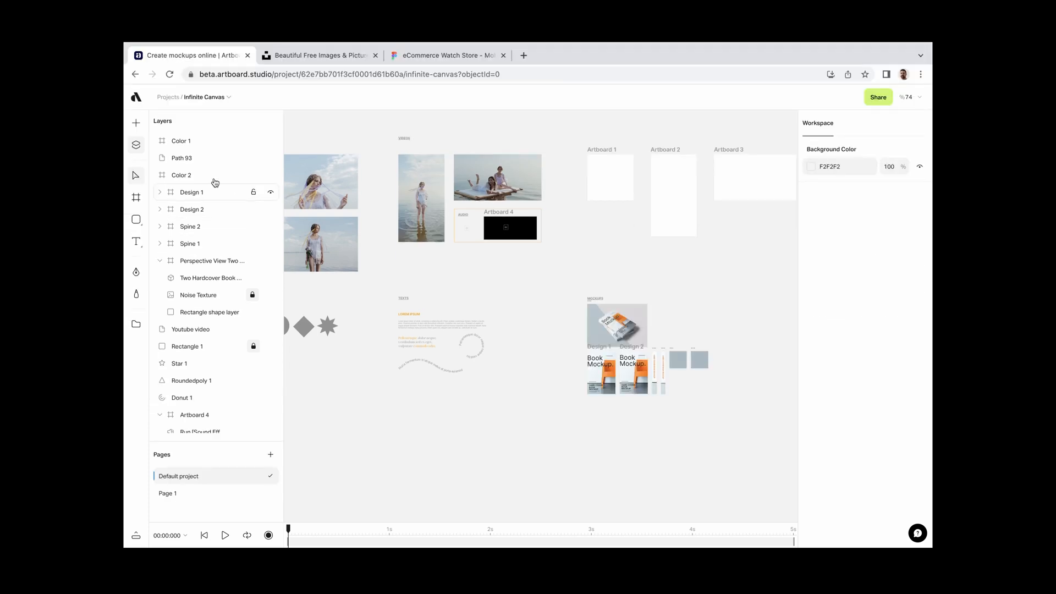
mouse_move(379, 403)
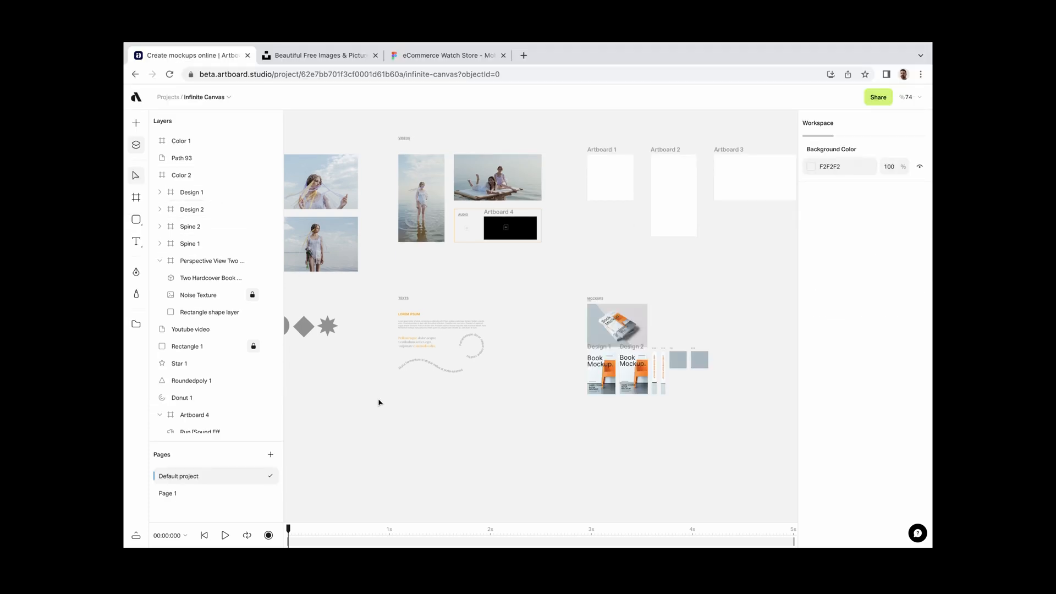
mouse_move(444, 409)
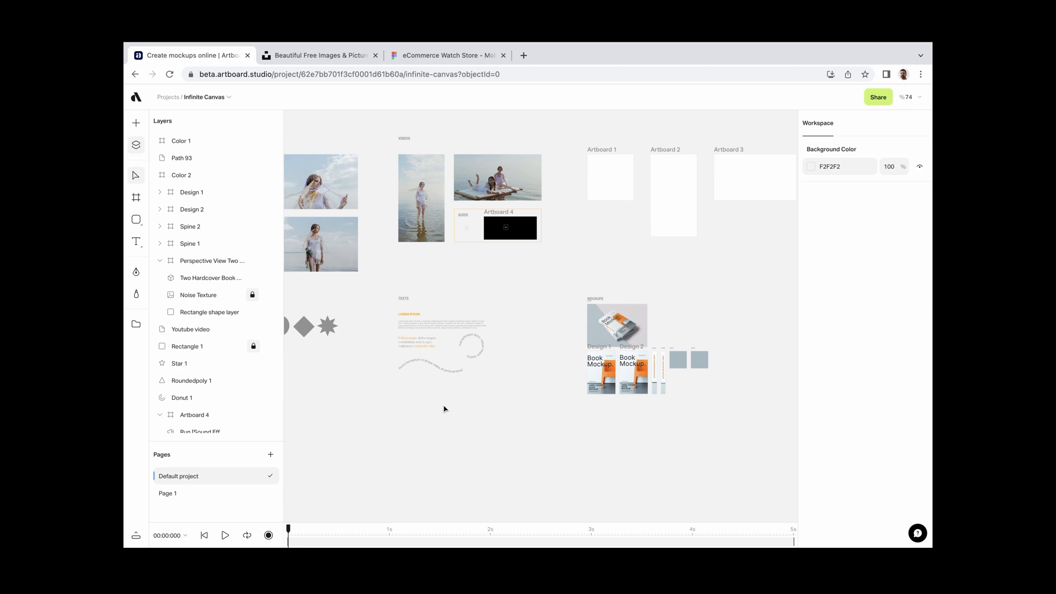
Step: Dismiss the import dialog, then copy the Figma watch store's black watch icon as SVG
key("cmd+shift+i")
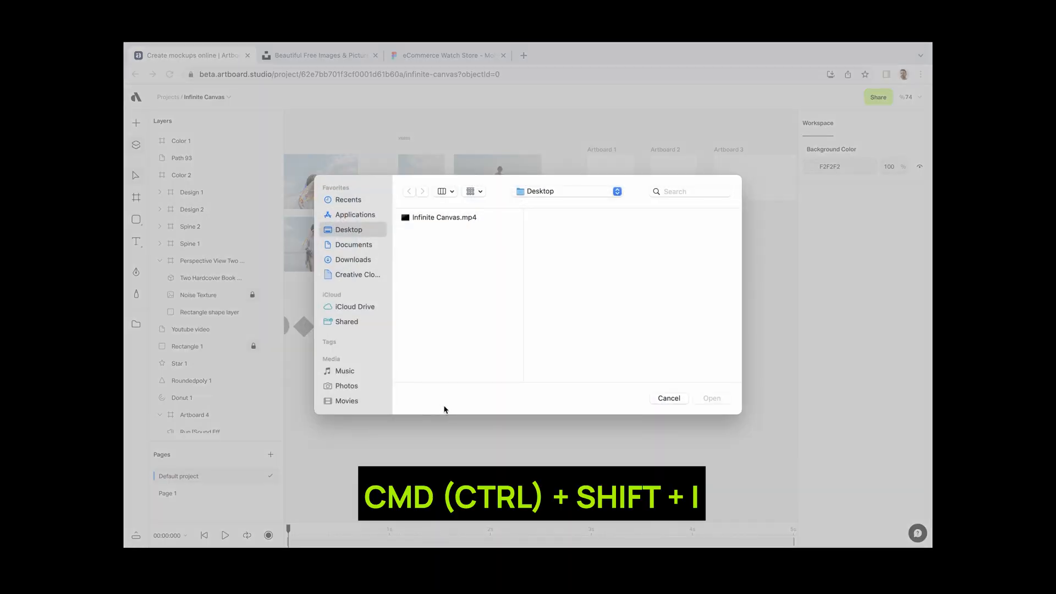
left_click(668, 398)
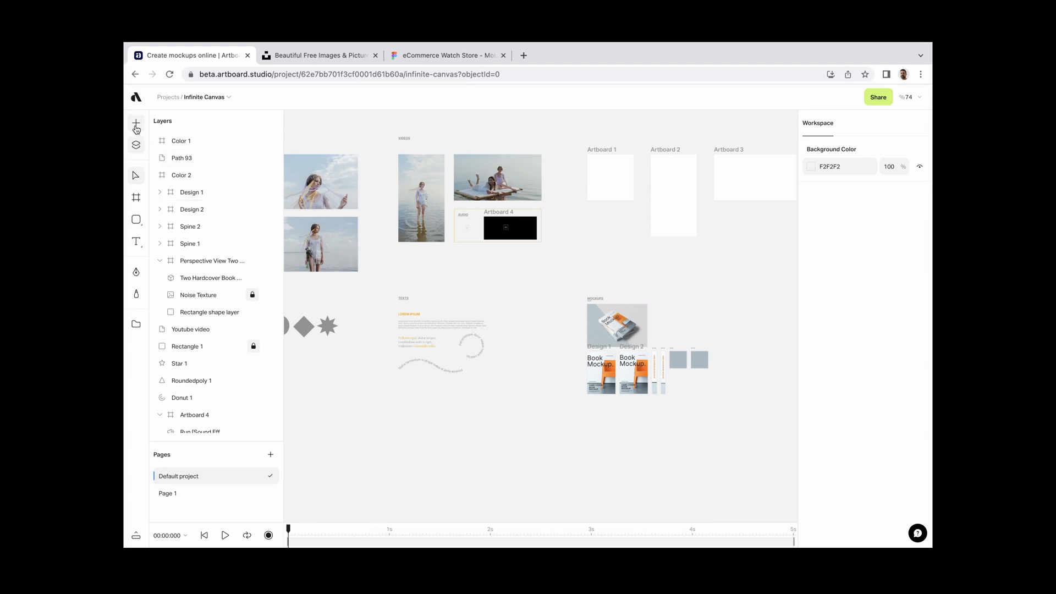
left_click(135, 122)
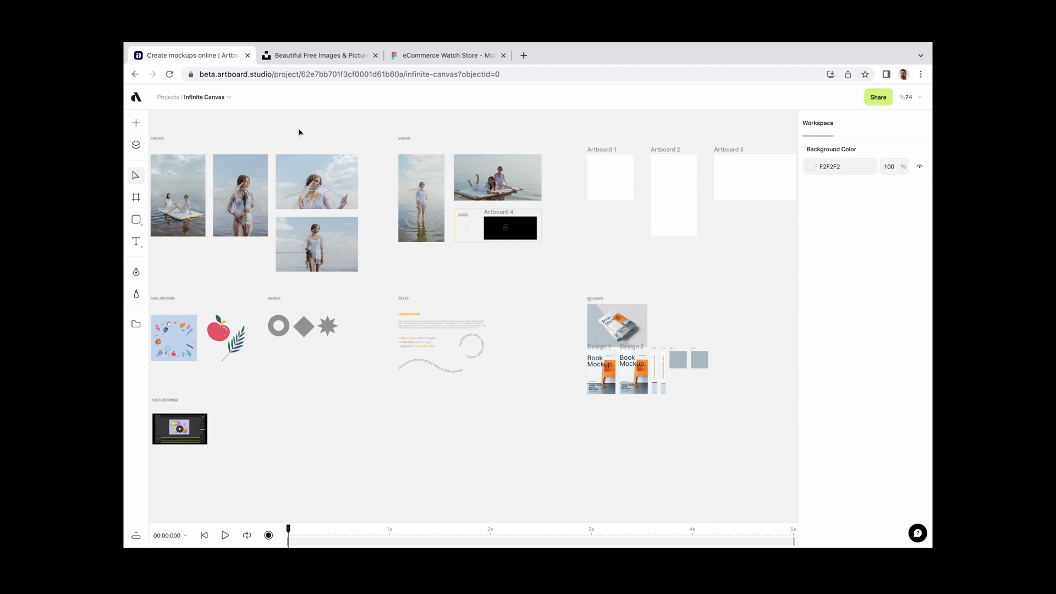
left_click(447, 55)
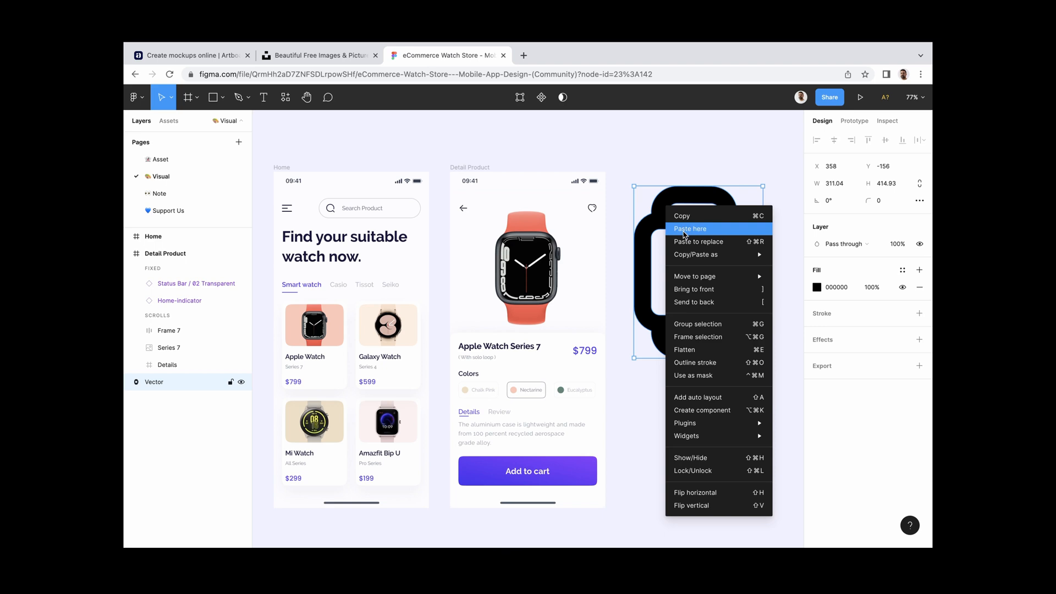
mouse_move(697, 254)
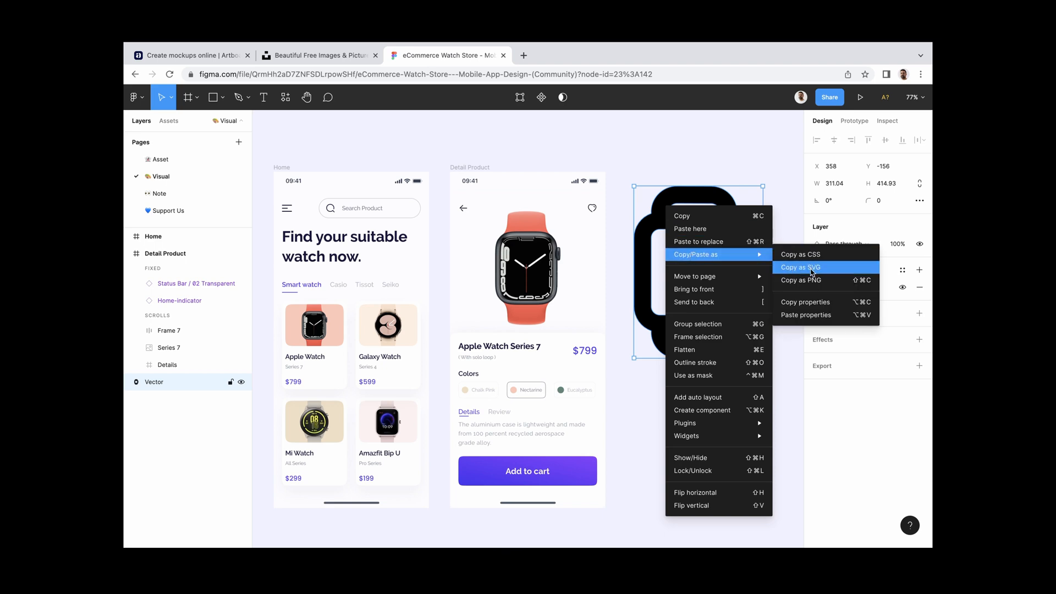
left_click(191, 55)
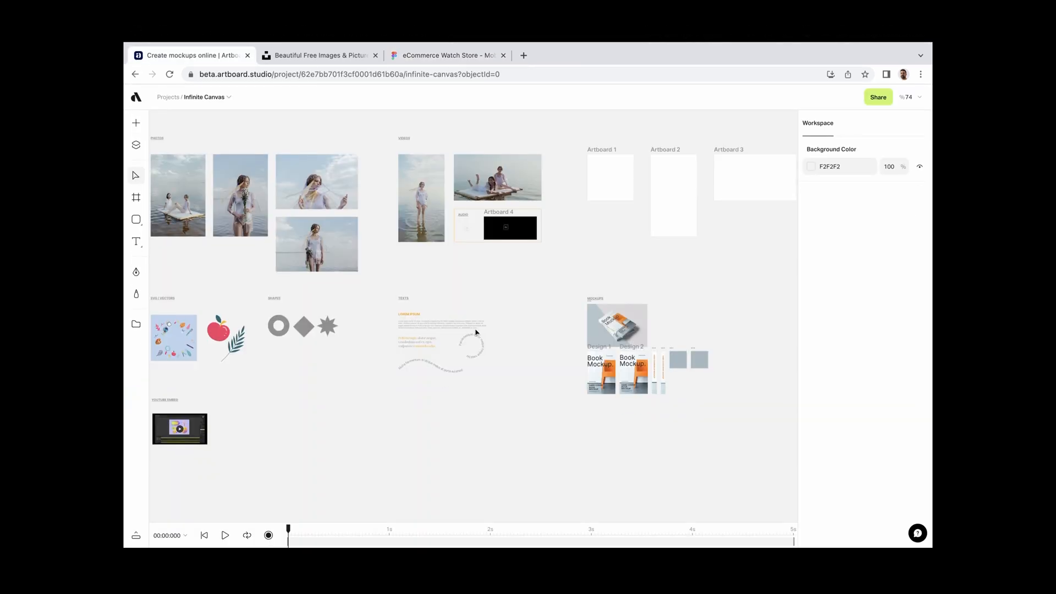
Step: Paste the black watch icon onto the canvas and convert it to a vector shape
left_click(473, 316)
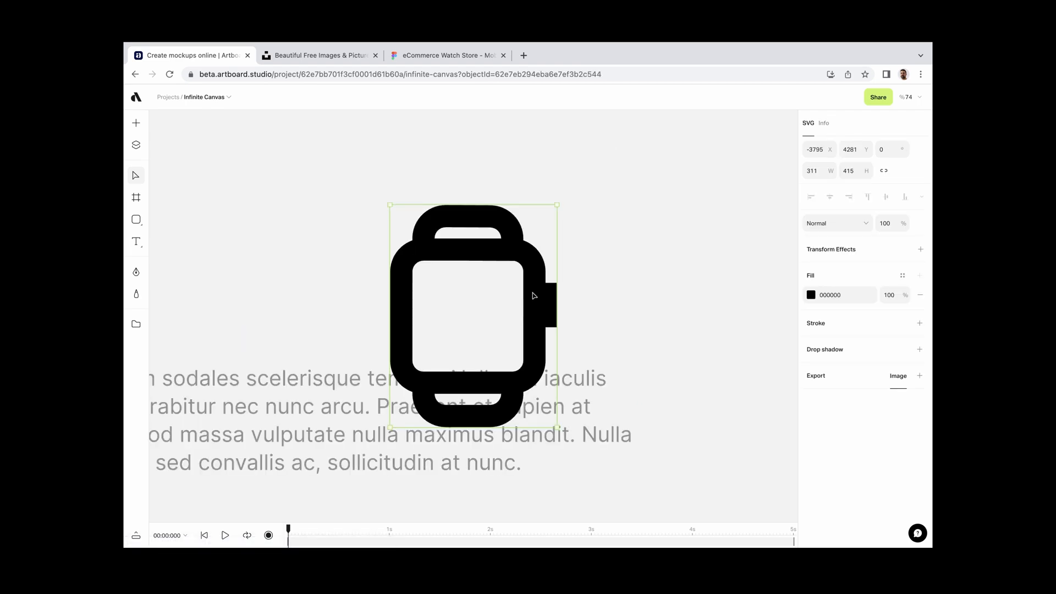
right_click(532, 295)
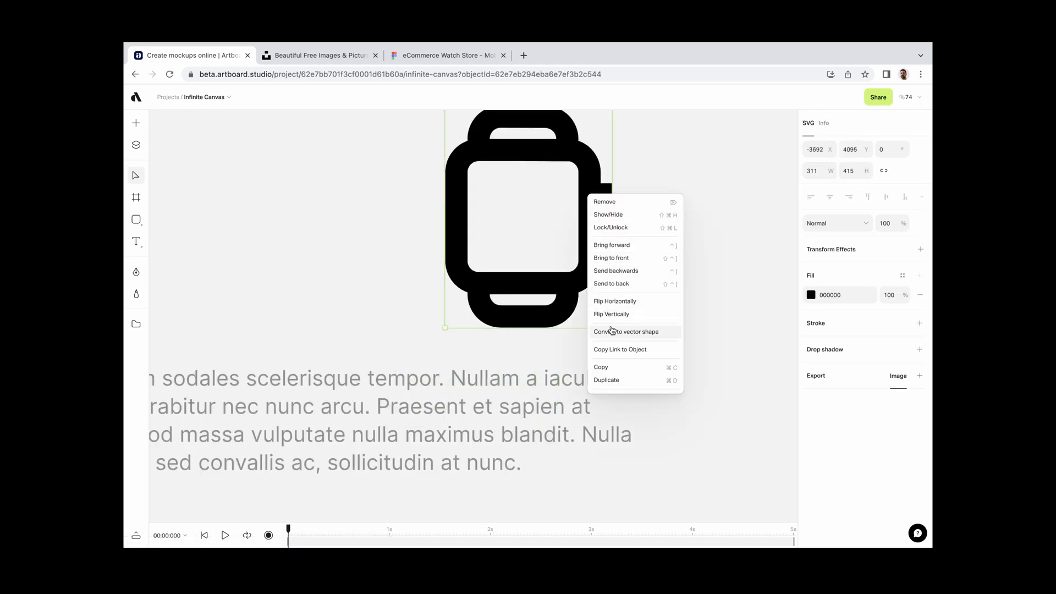
left_click(626, 331)
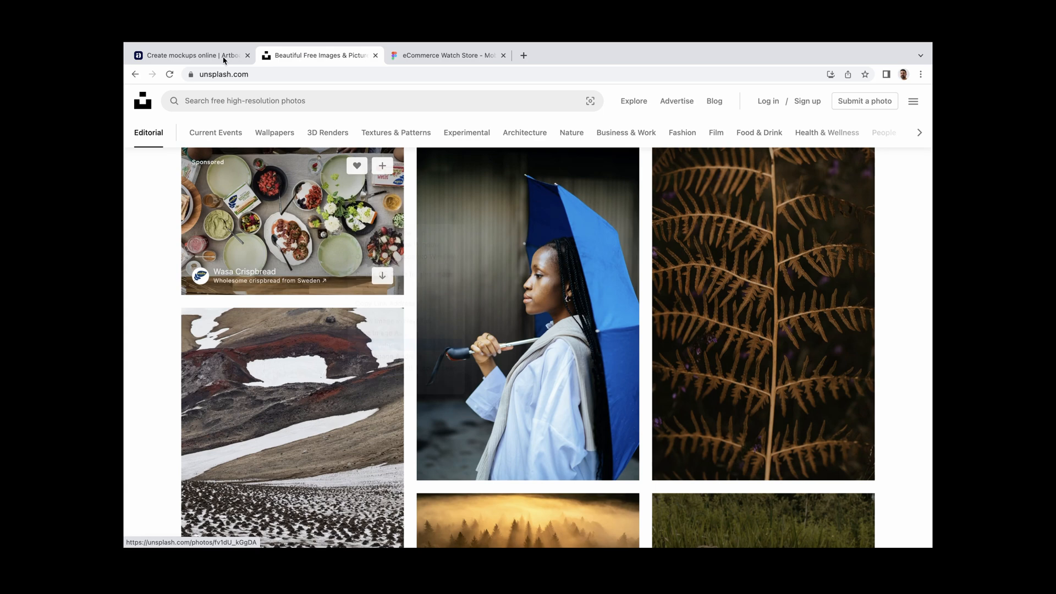
Step: Return to the Infinite Canvas project to paste the Unsplash photo and YouTube video
left_click(191, 55)
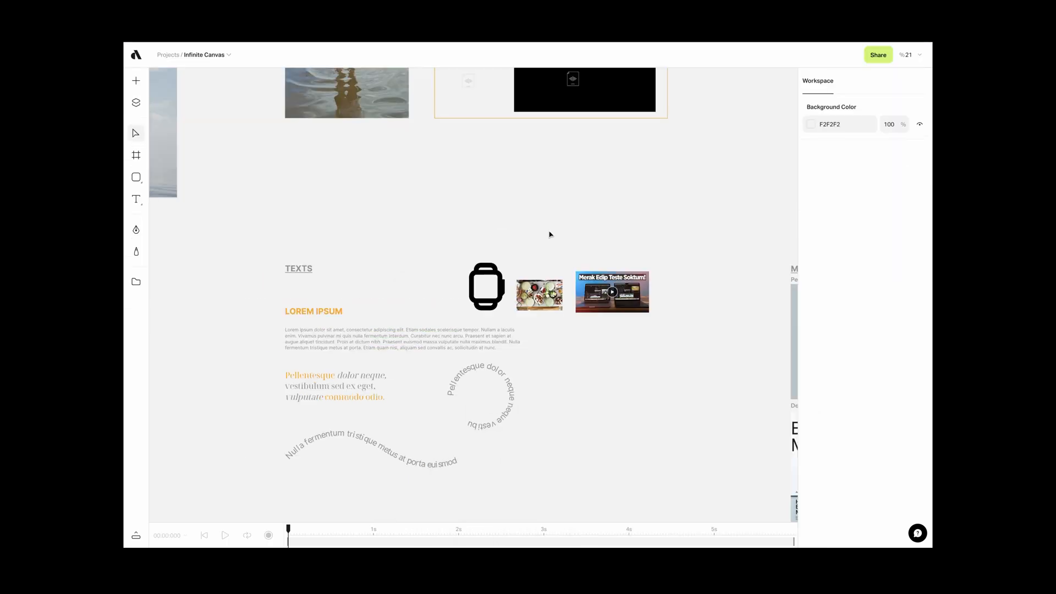
mouse_move(558, 232)
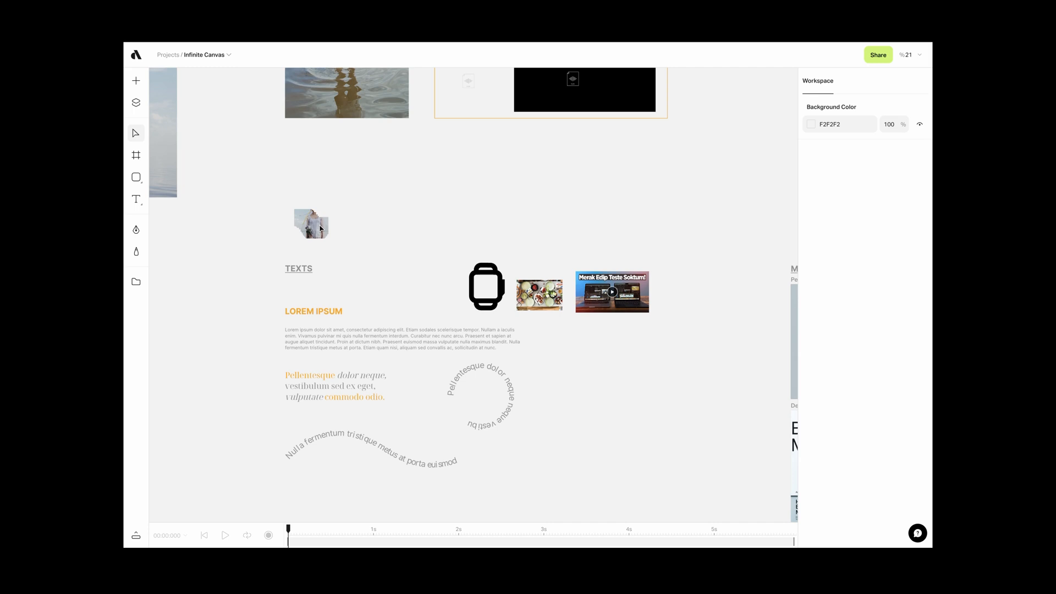
Step: Scroll through the Untitled Project holding the Instagram Story Template artboard
scroll("down", 3)
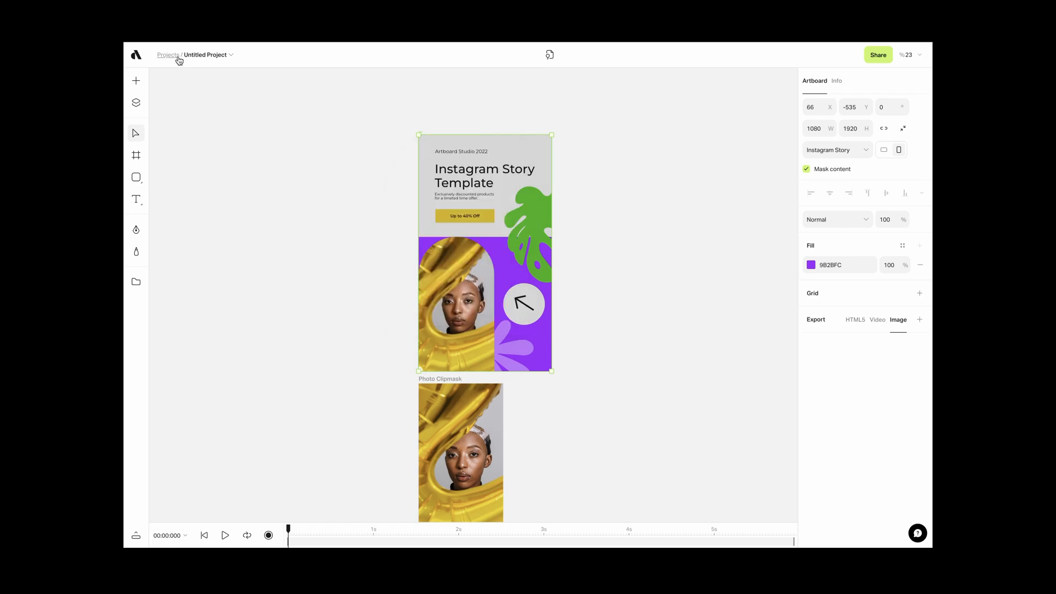
Step: Reopen the Infinite Canvas project and play, then pause, the story artboard's animation
left_click(168, 55)
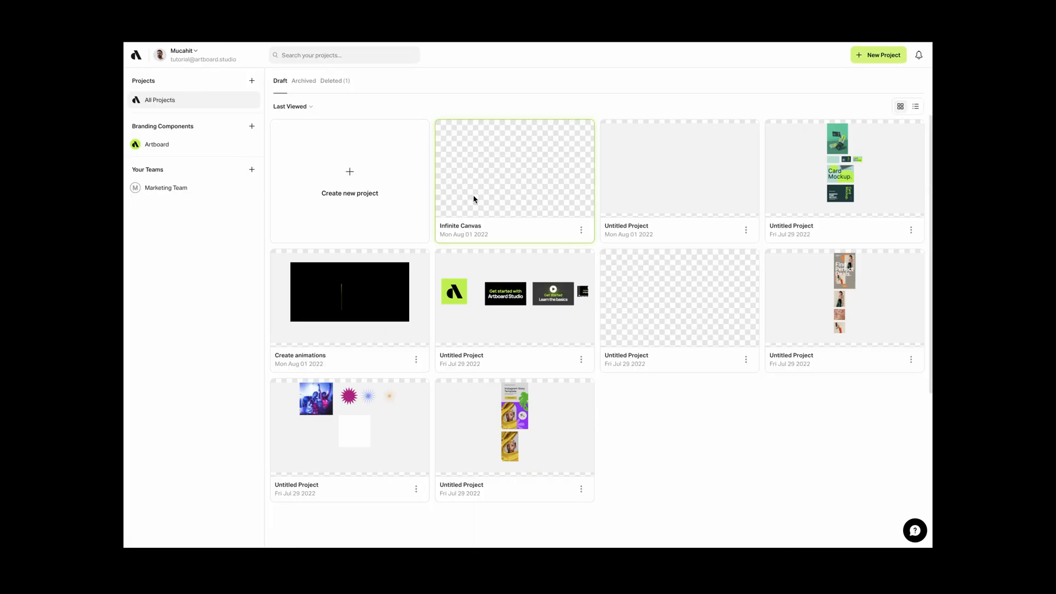
double_click(514, 168)
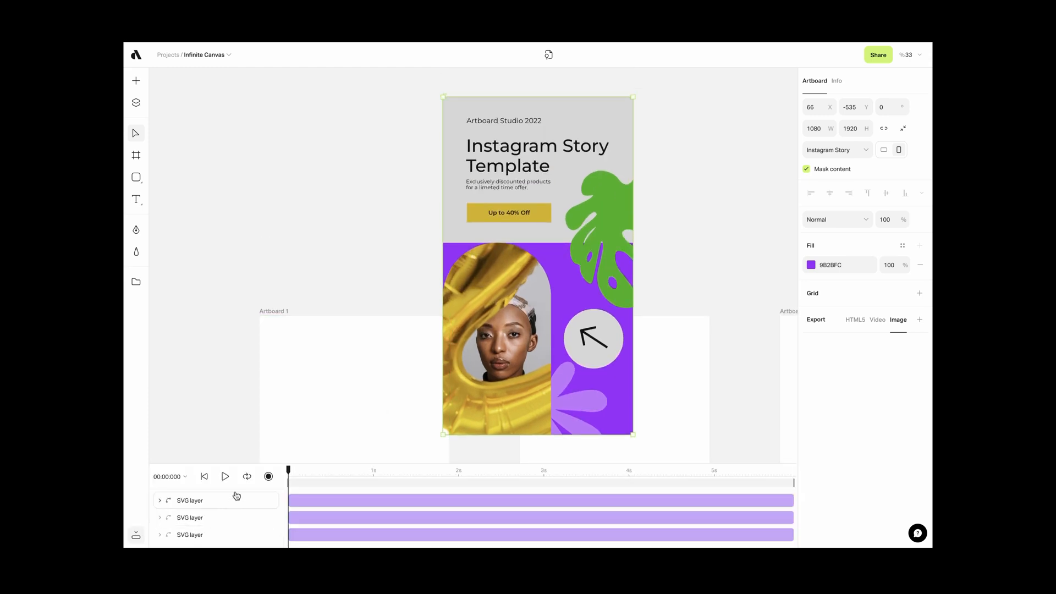
left_click(226, 476)
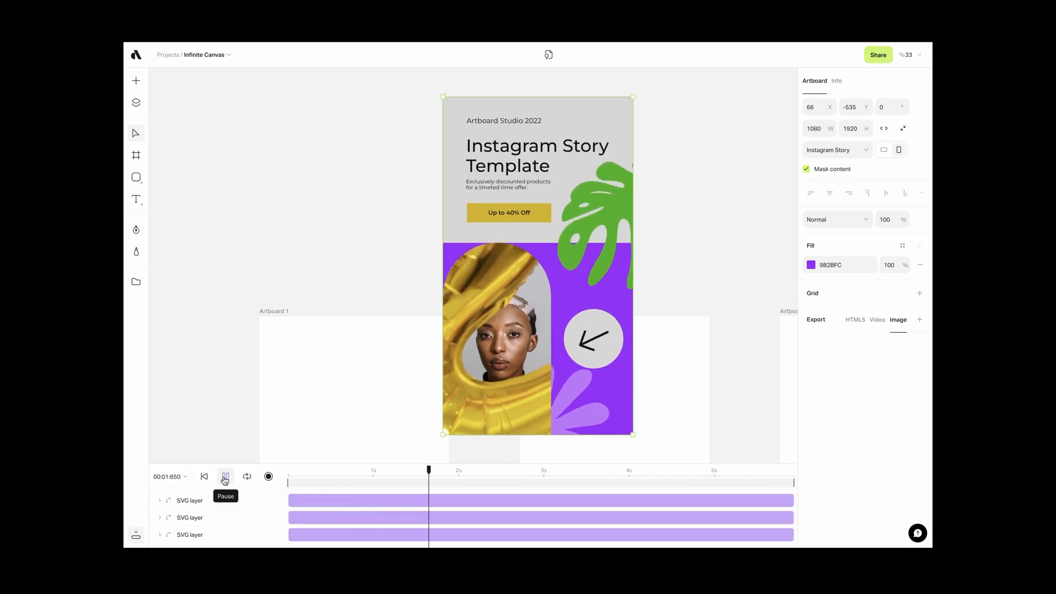
left_click(225, 476)
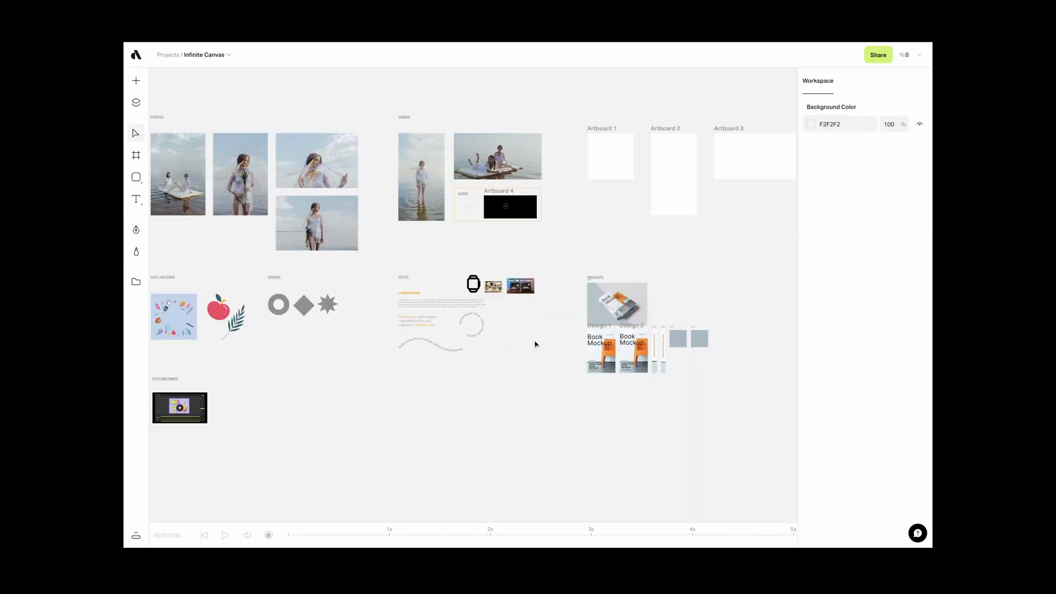
Step: Add image export settings to the photo, choosing the file format and scale
left_click(316, 222)
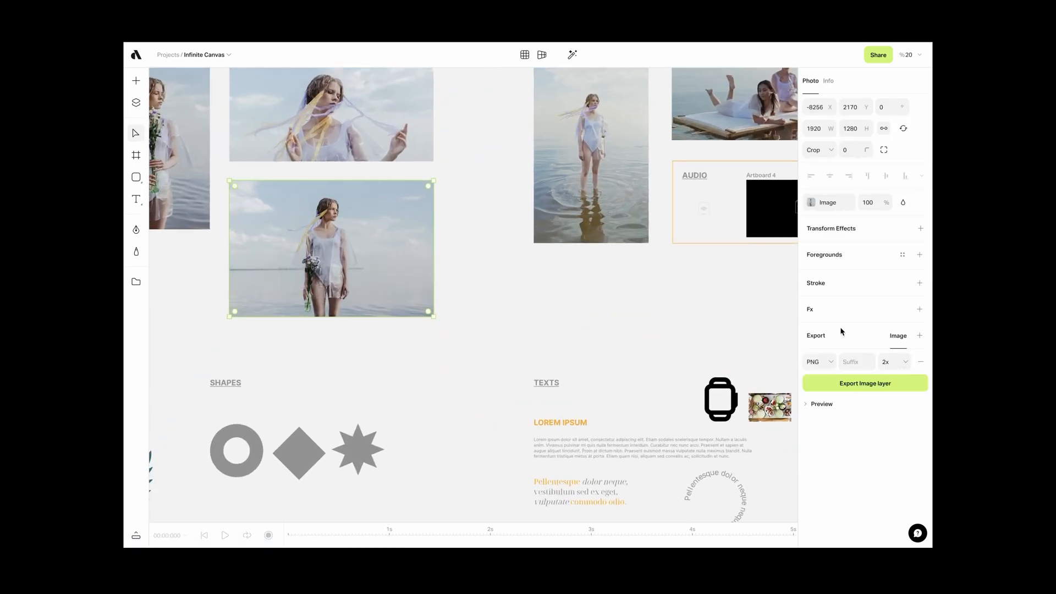
left_click(920, 336)
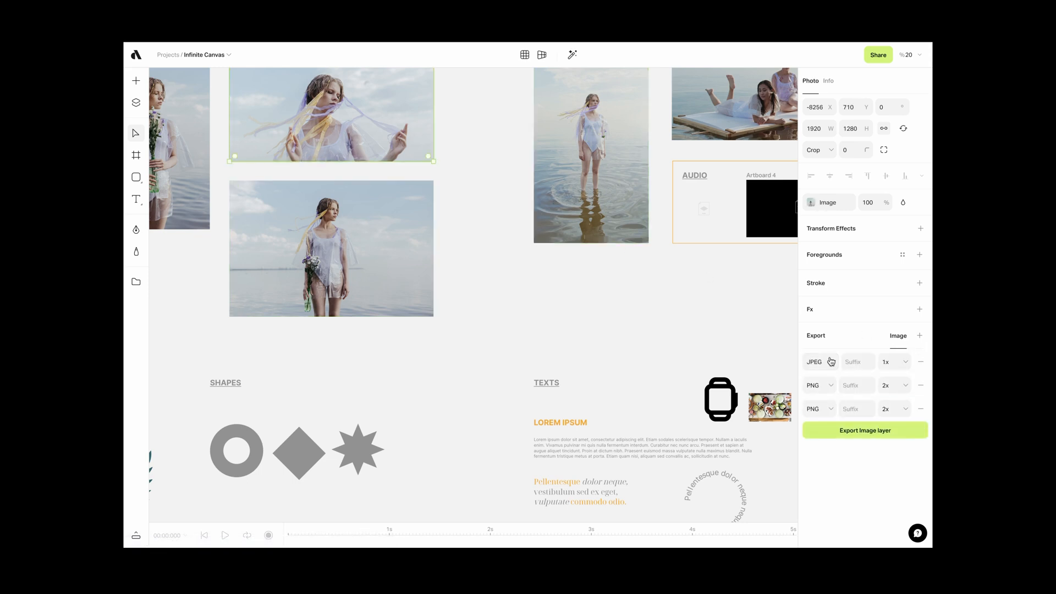
left_click(895, 362)
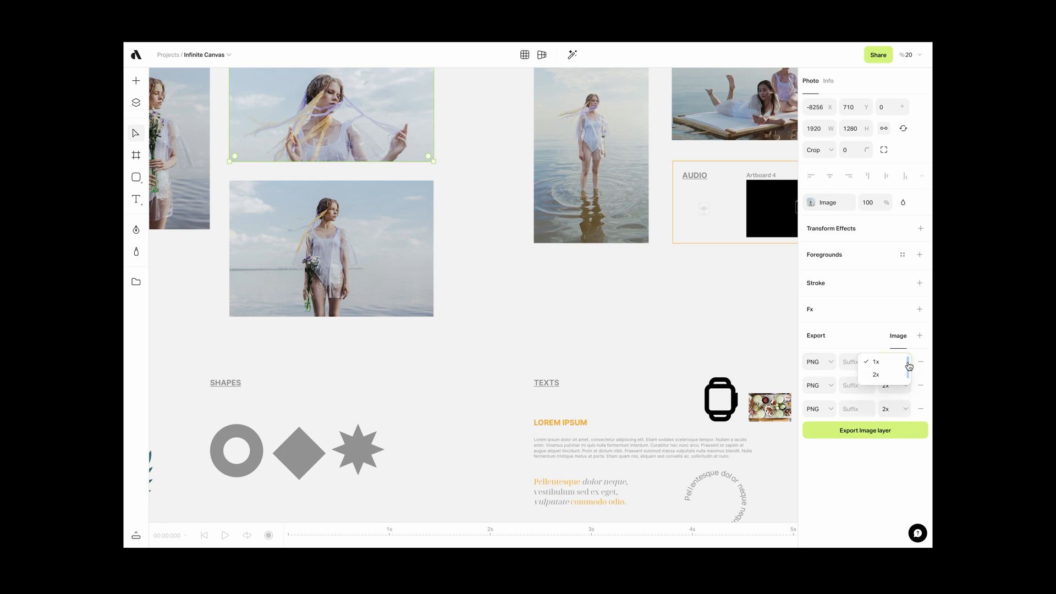
left_click(691, 339)
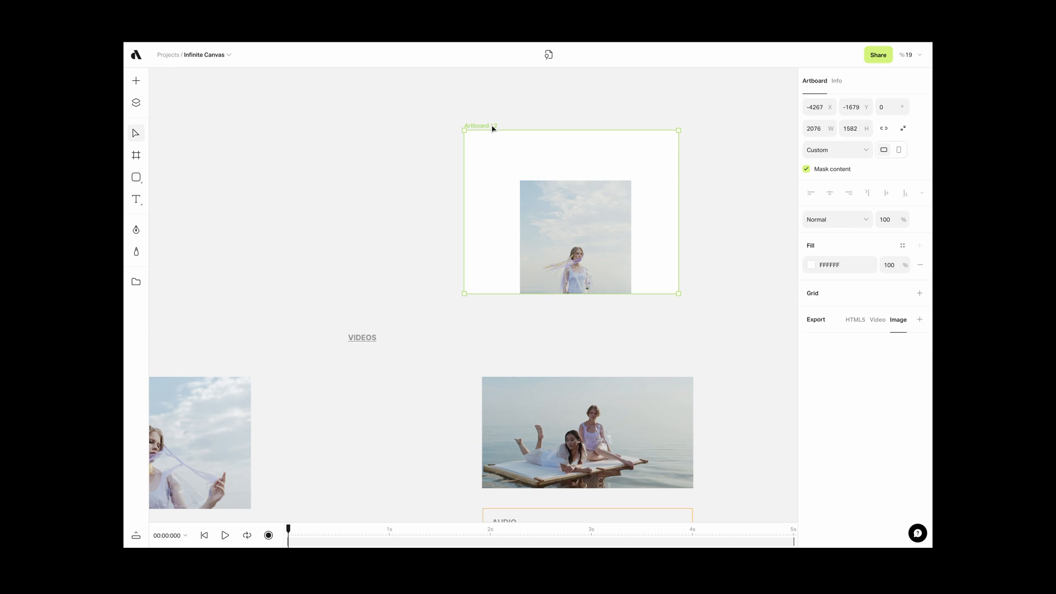
Step: Deselect the canvas and start a new message in the support chat
left_click(877, 319)
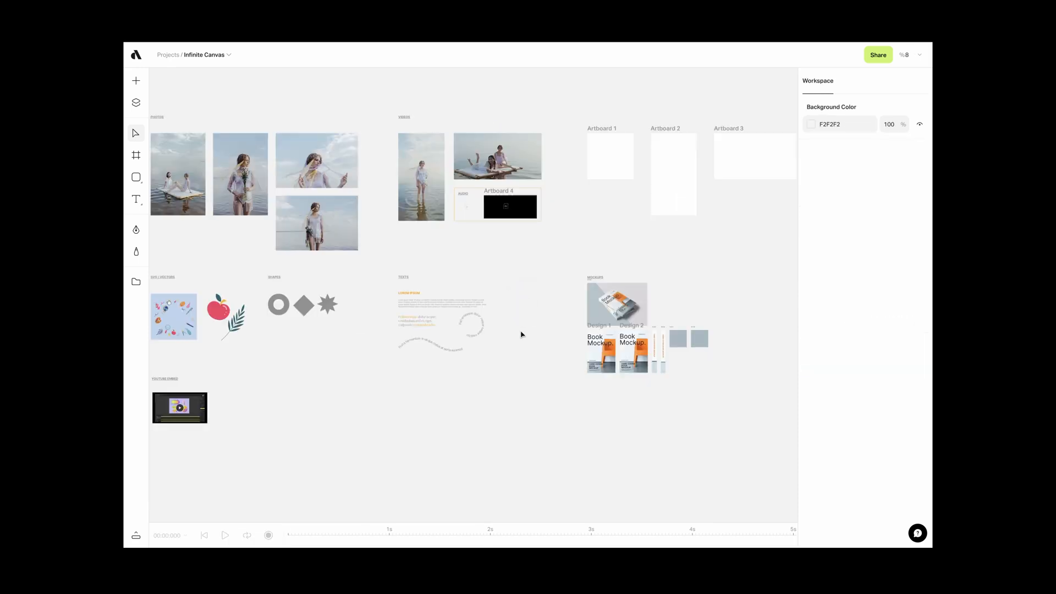
left_click(917, 533)
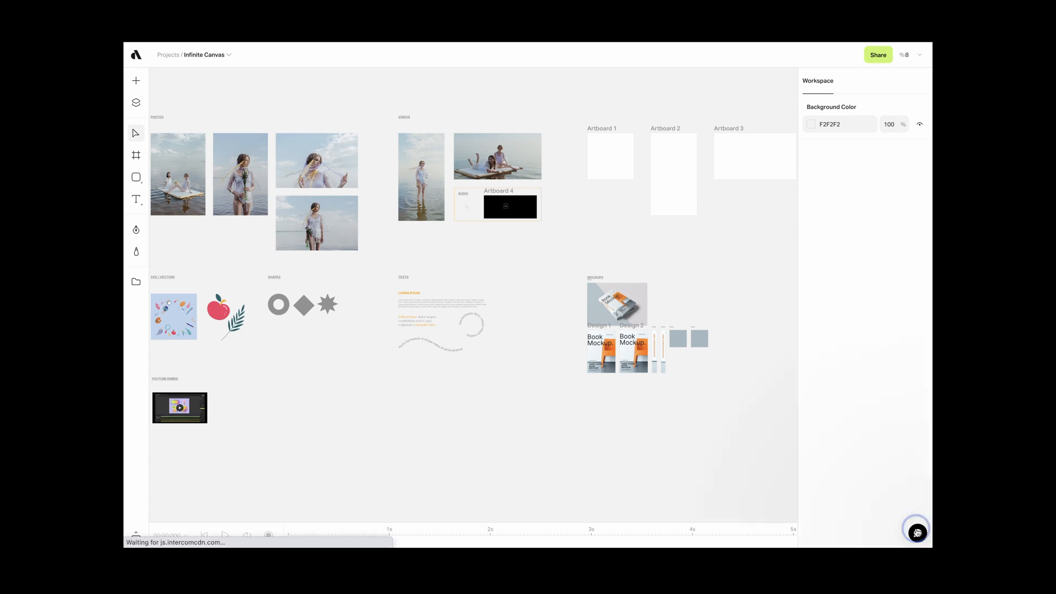
left_click(916, 533)
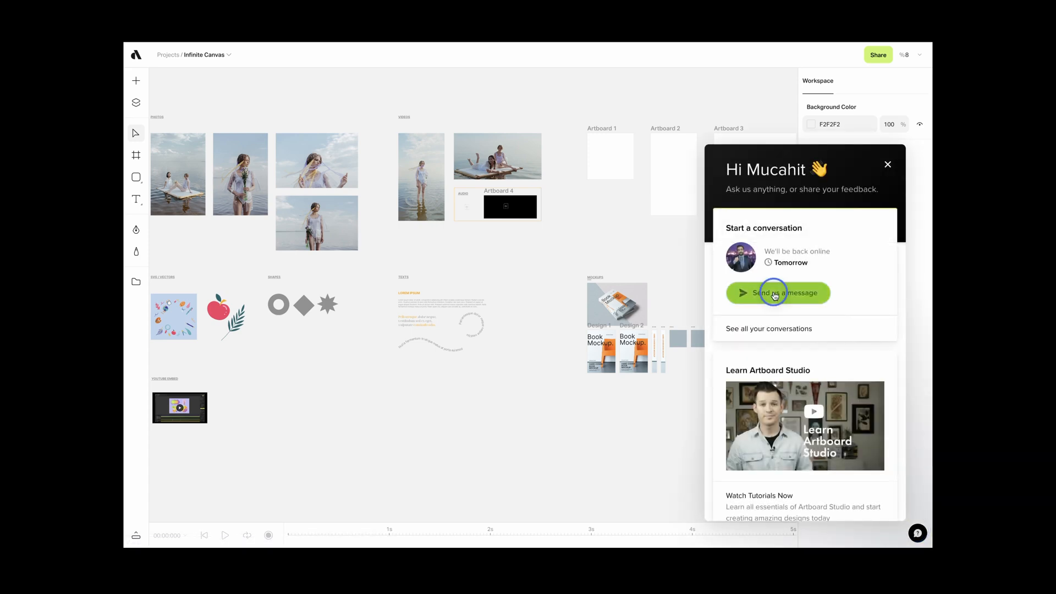
left_click(776, 293)
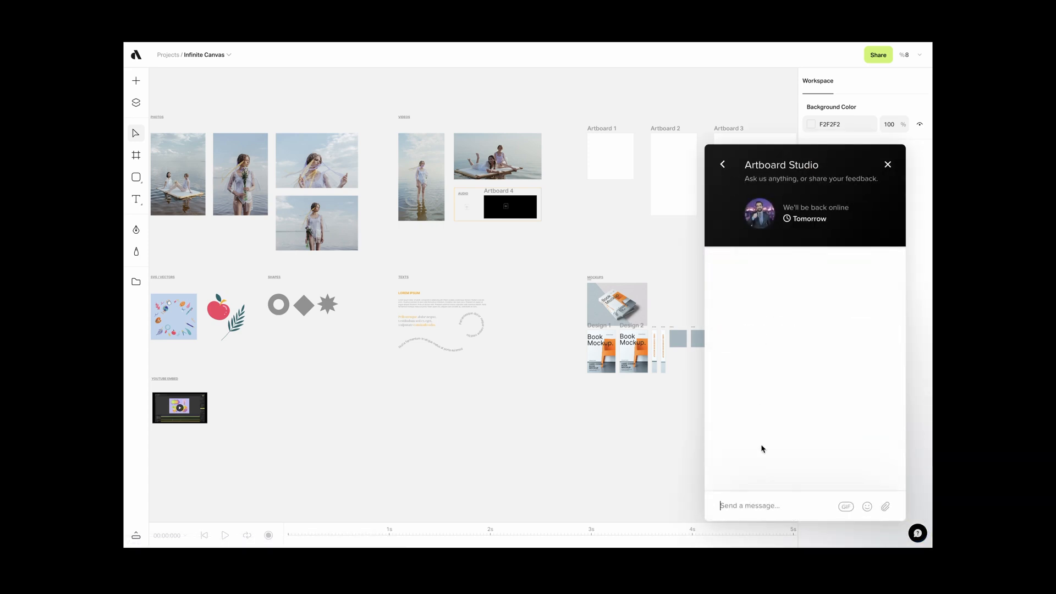